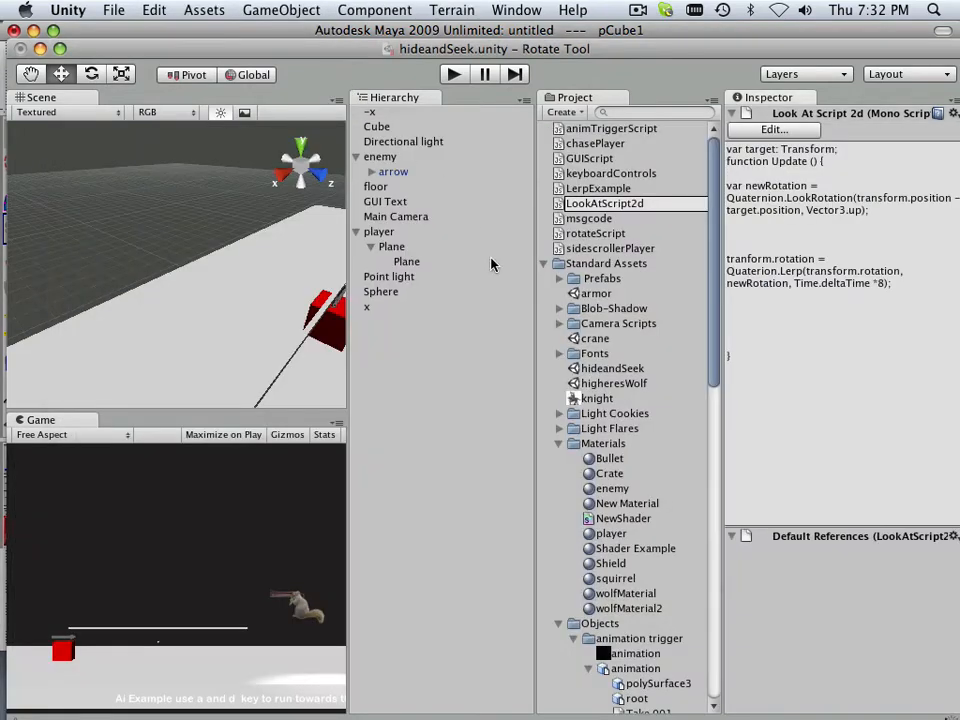
Step: Attach LookAtScript2d to the arrow object, accepting the loss of its prefab connection
click(386, 200)
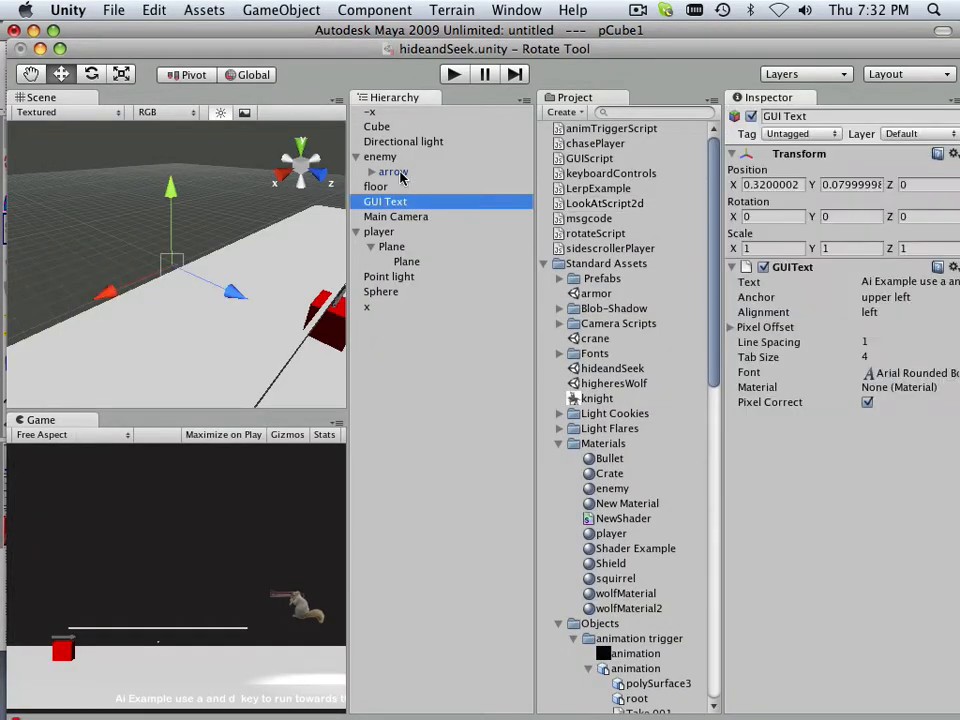
click(392, 172)
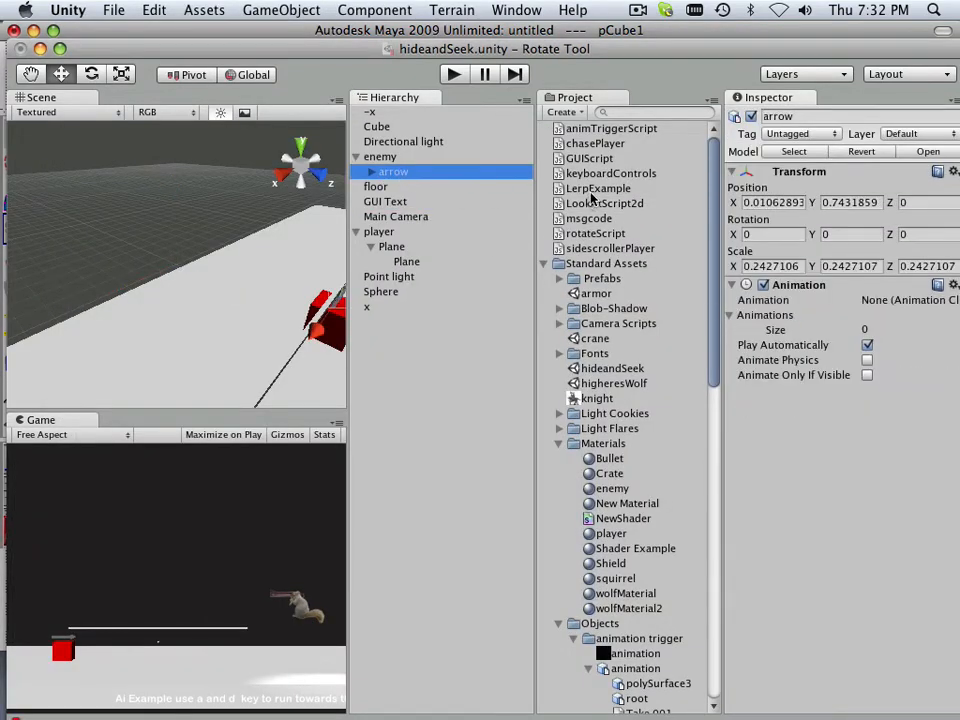
click(604, 204)
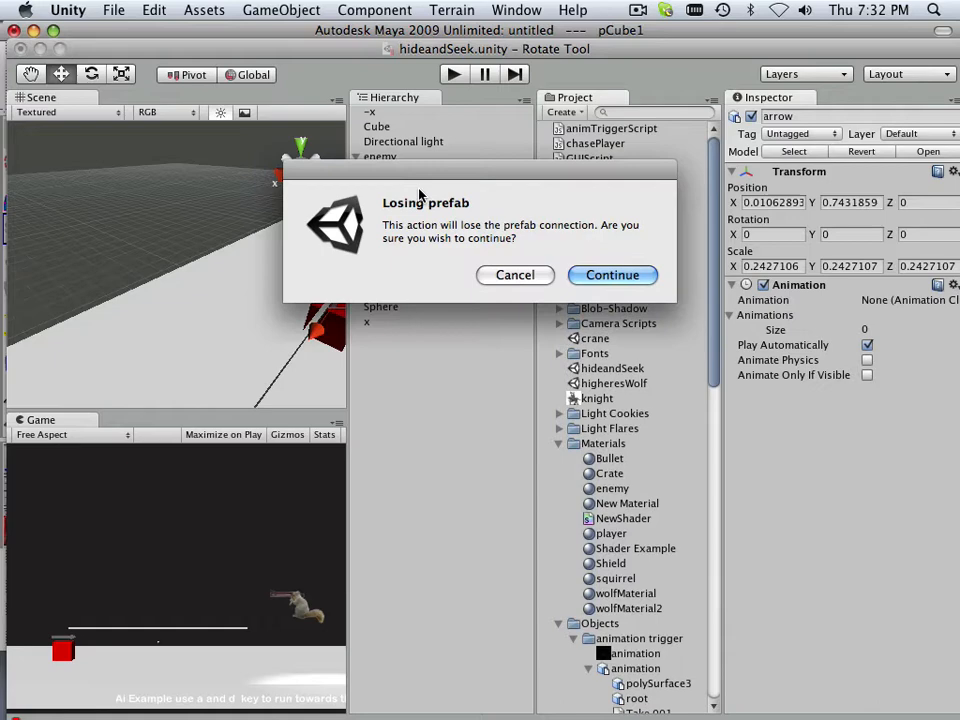
click(612, 276)
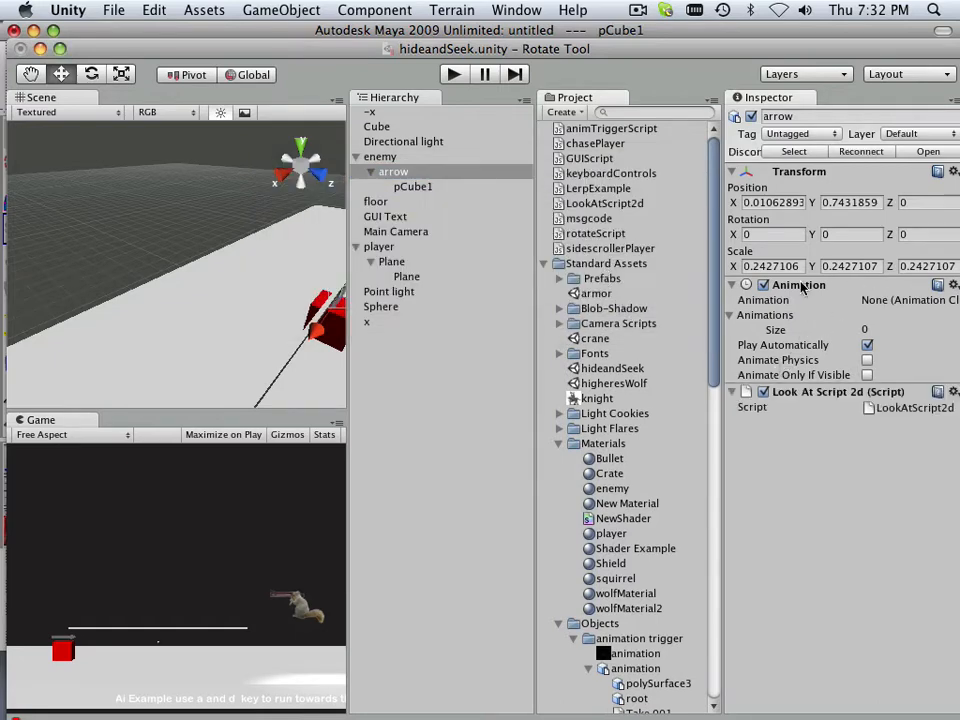
Step: Remove the Animation component from the arrow
click(938, 284)
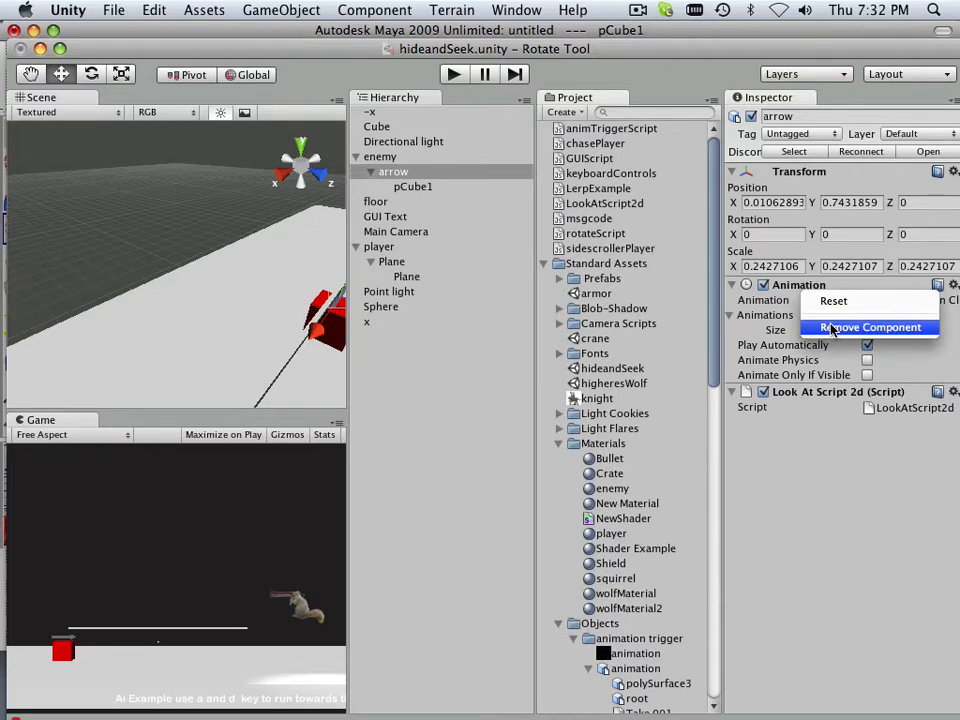
click(868, 328)
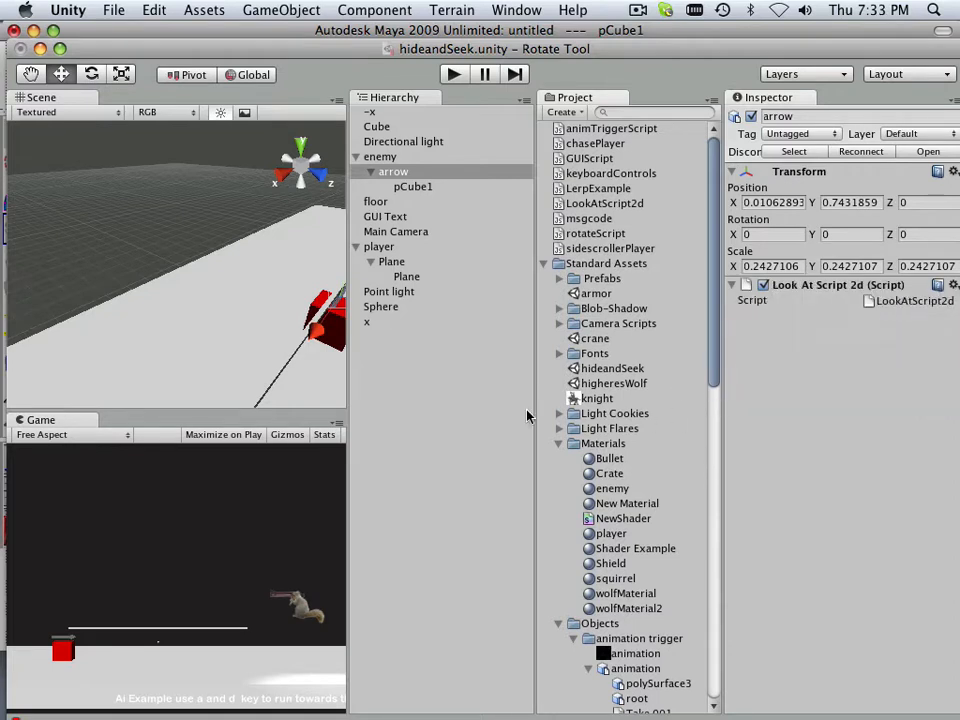
mouse_move(246, 510)
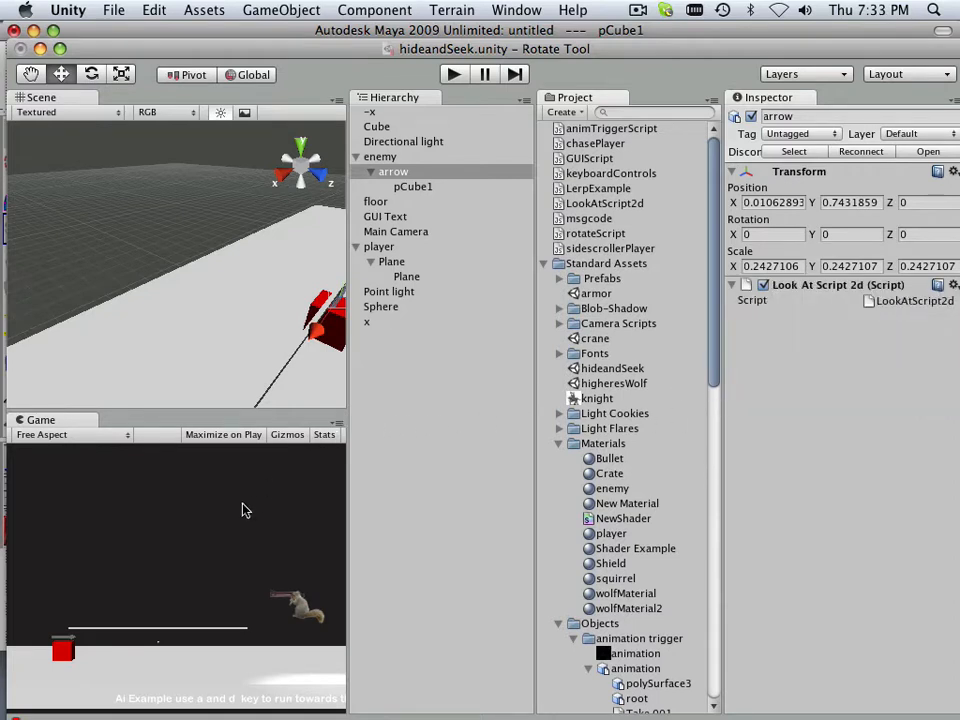
mouse_move(332, 398)
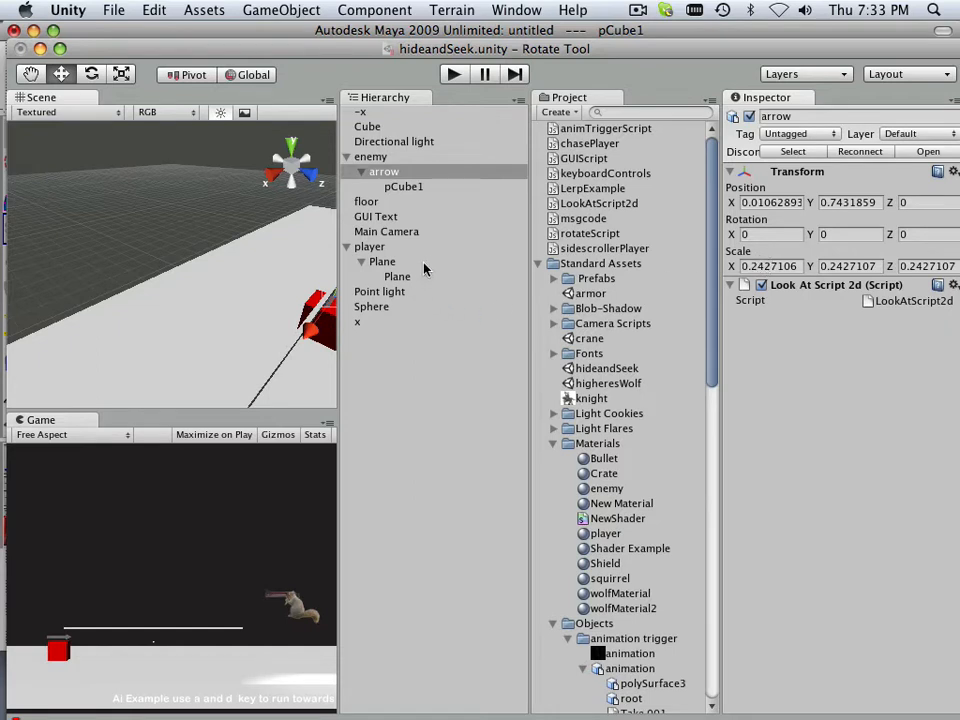
mouse_move(420, 276)
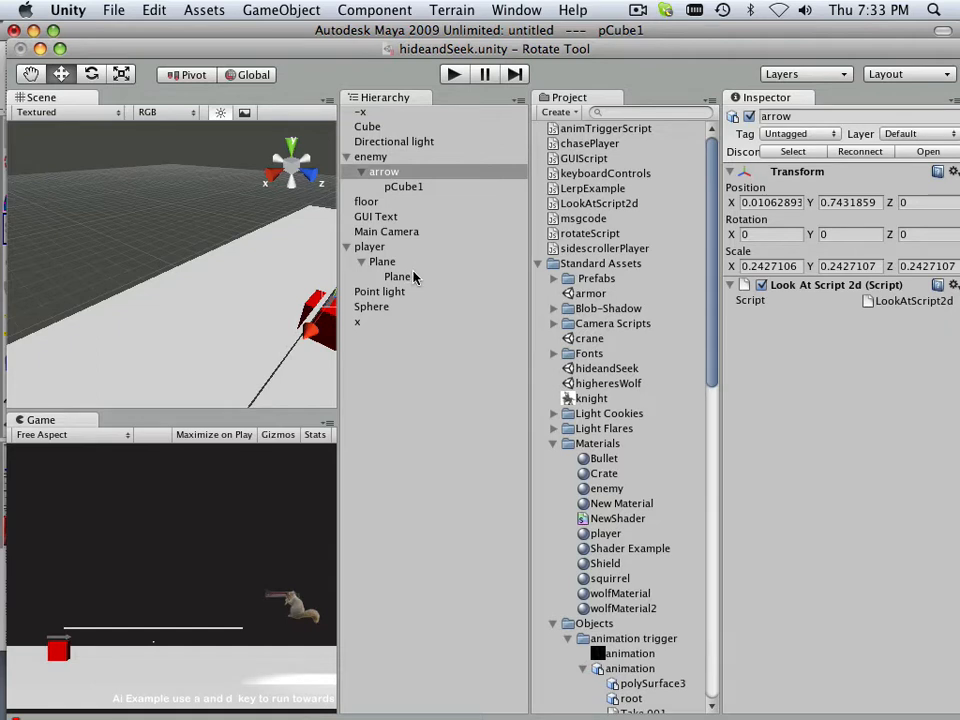
mouse_move(472, 292)
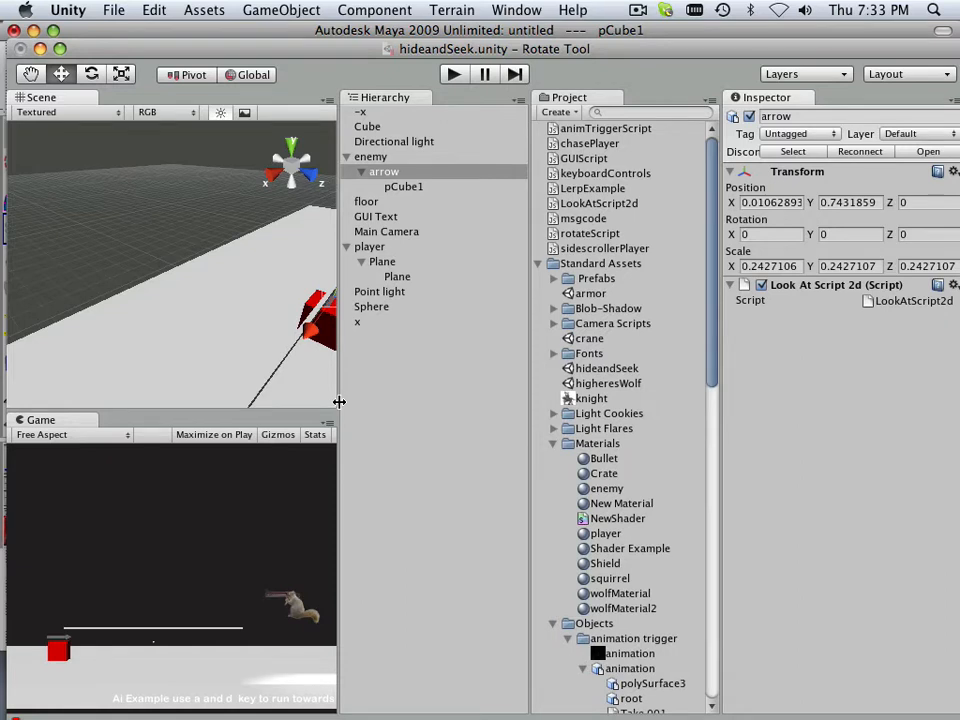
click(384, 172)
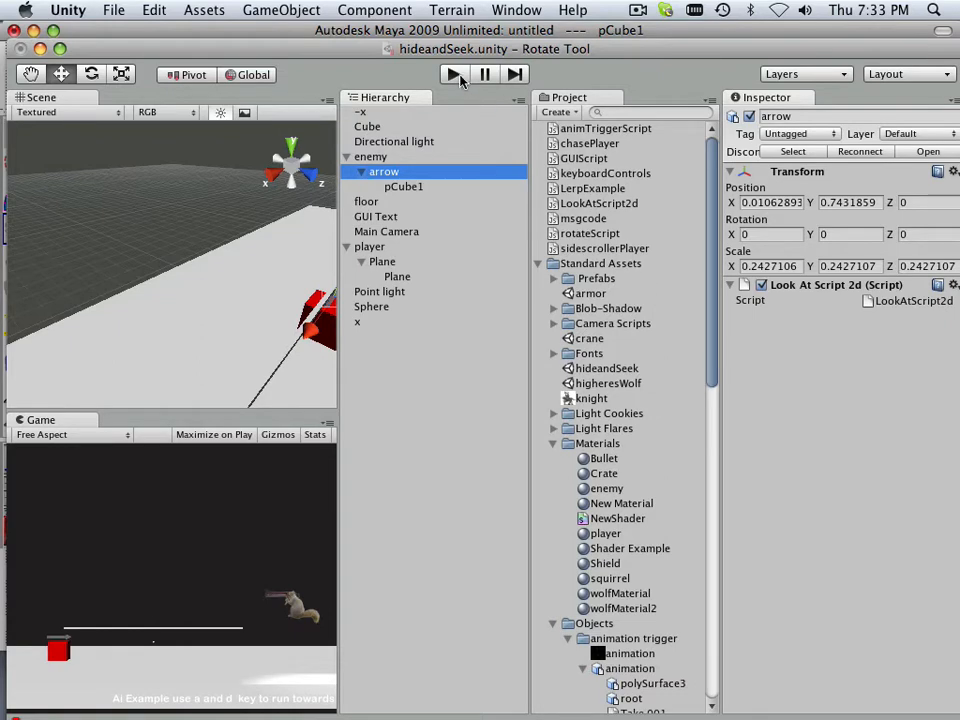
Step: Start running the scene in play mode
click(452, 74)
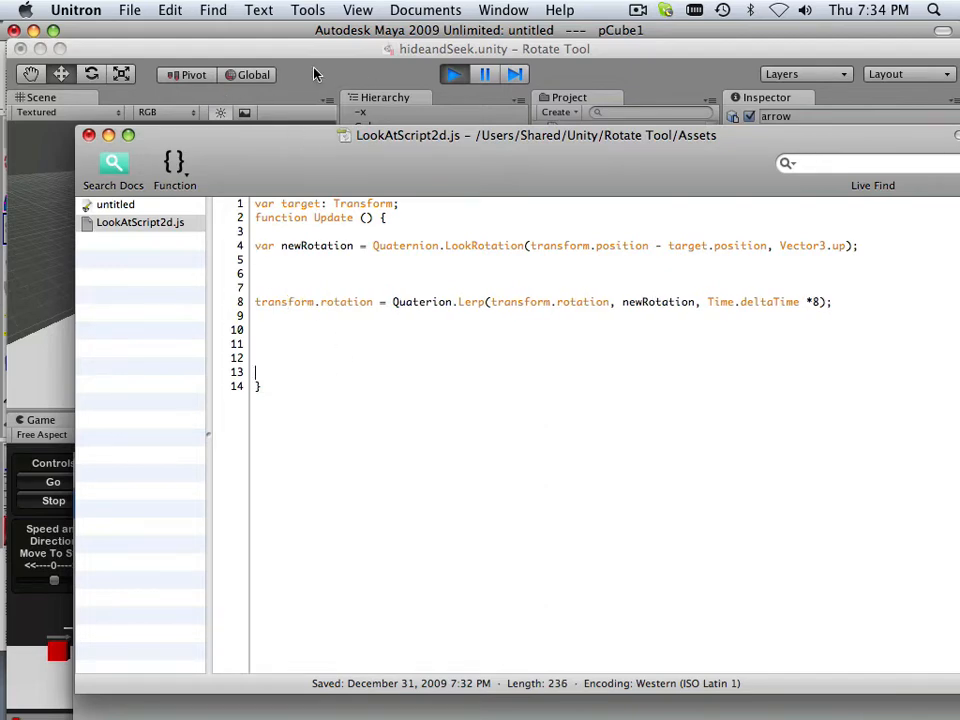
Step: Save LookAtScript2d.js and correct the misspelled Quaterion.Lerp to Quaternion.Lerp
click(128, 10)
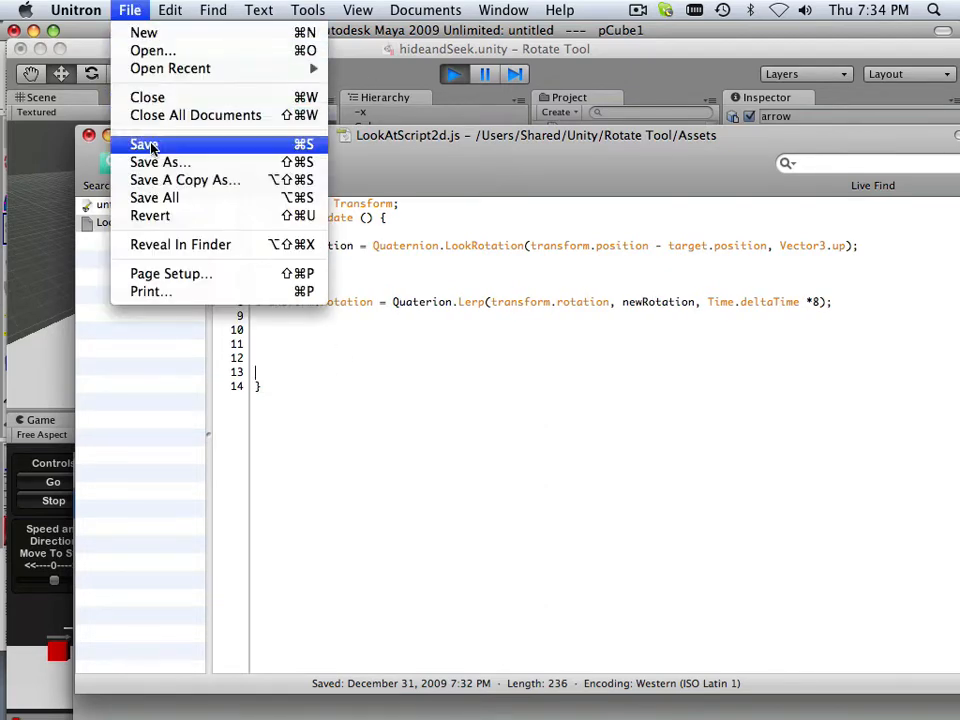
click(144, 144)
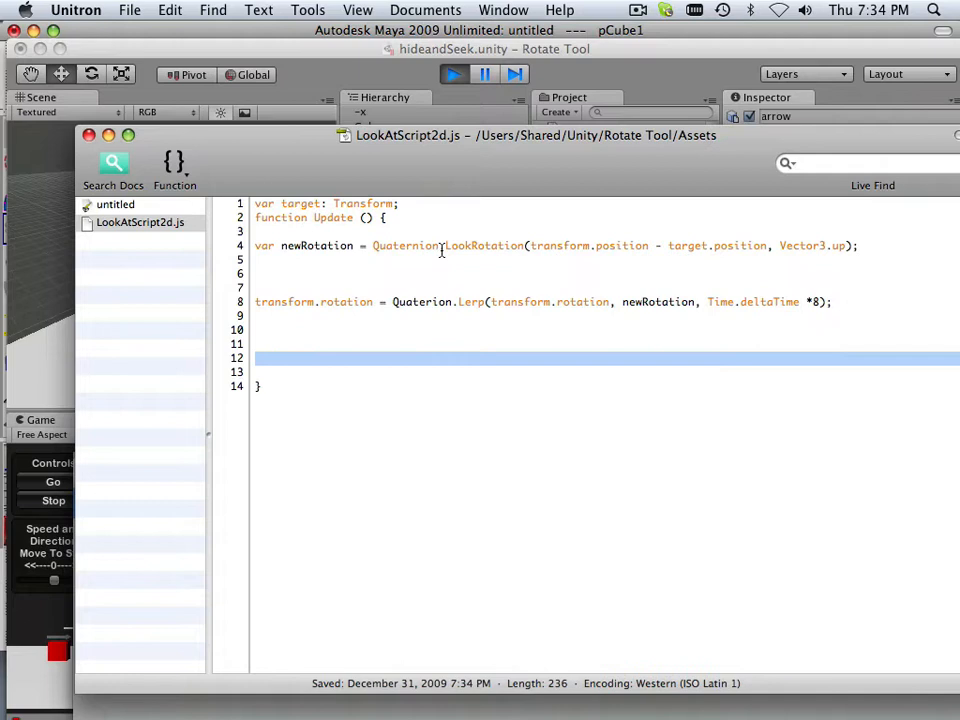
double_click(404, 244)
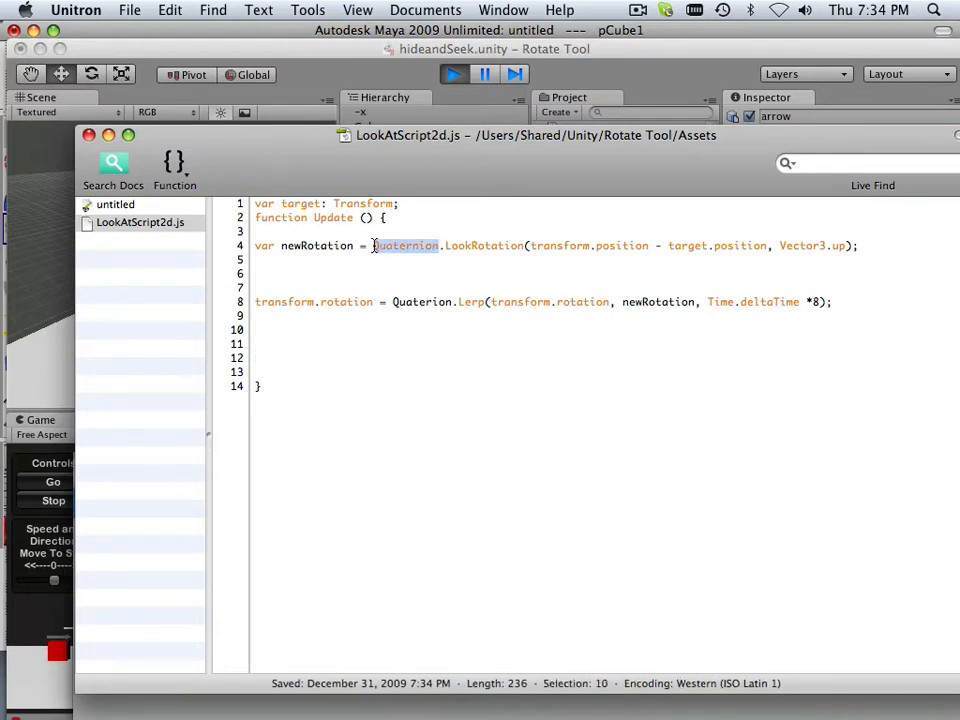
double_click(428, 300)
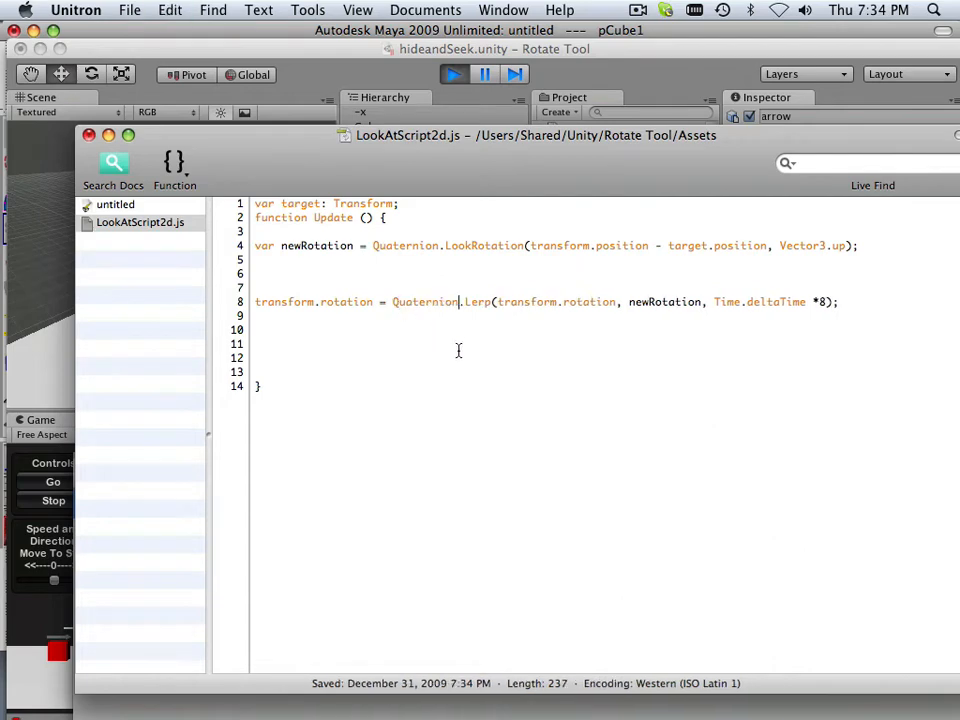
mouse_move(130, 50)
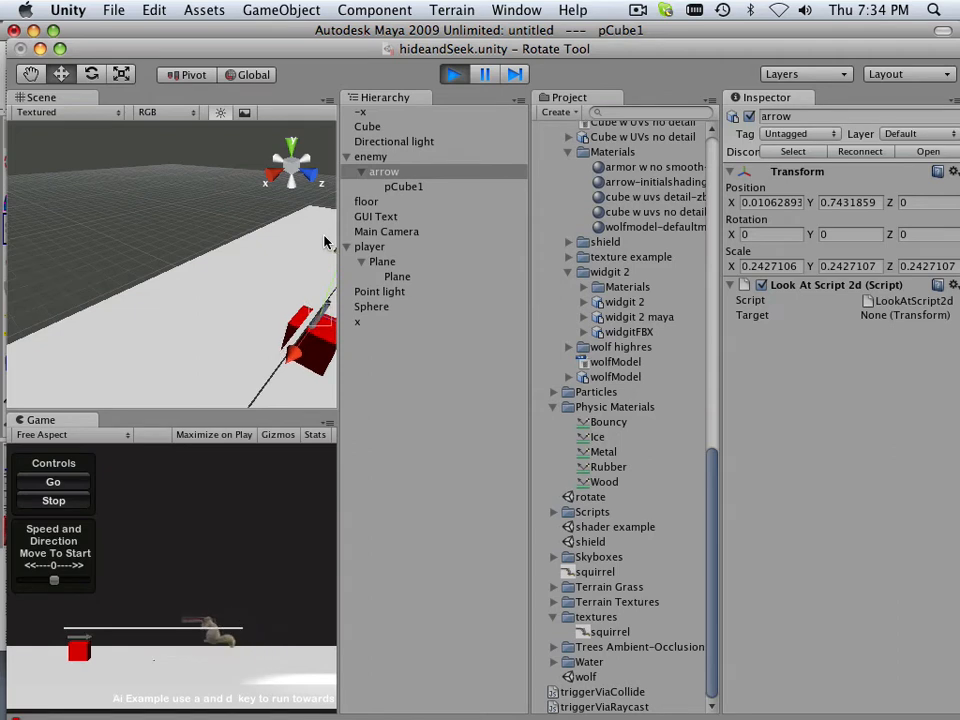
Step: Stop running the scene to leave play mode
click(452, 74)
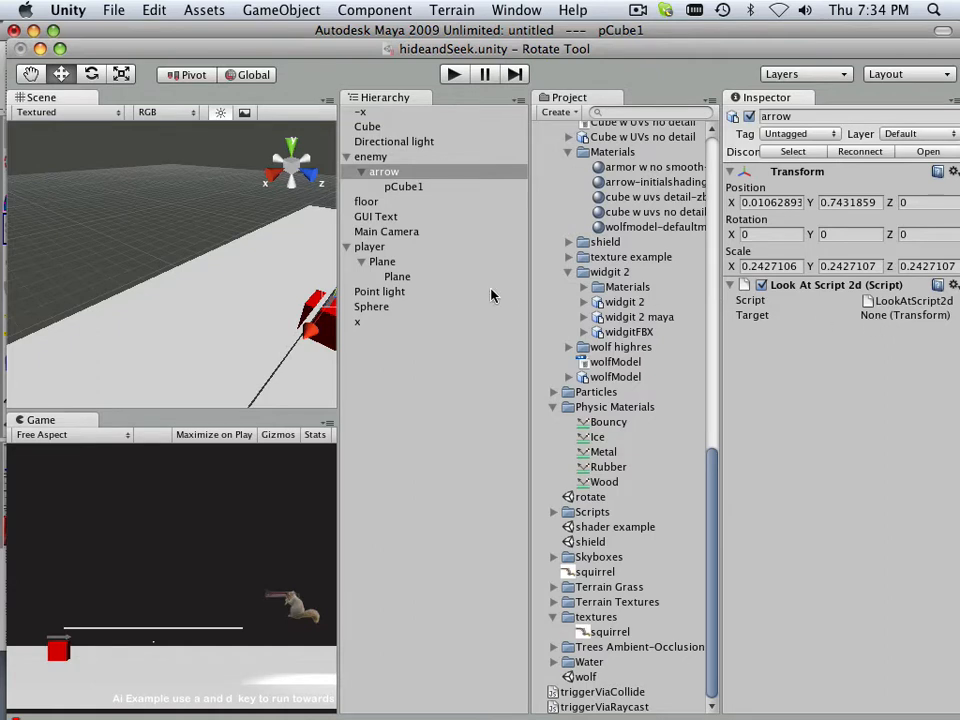
mouse_move(404, 316)
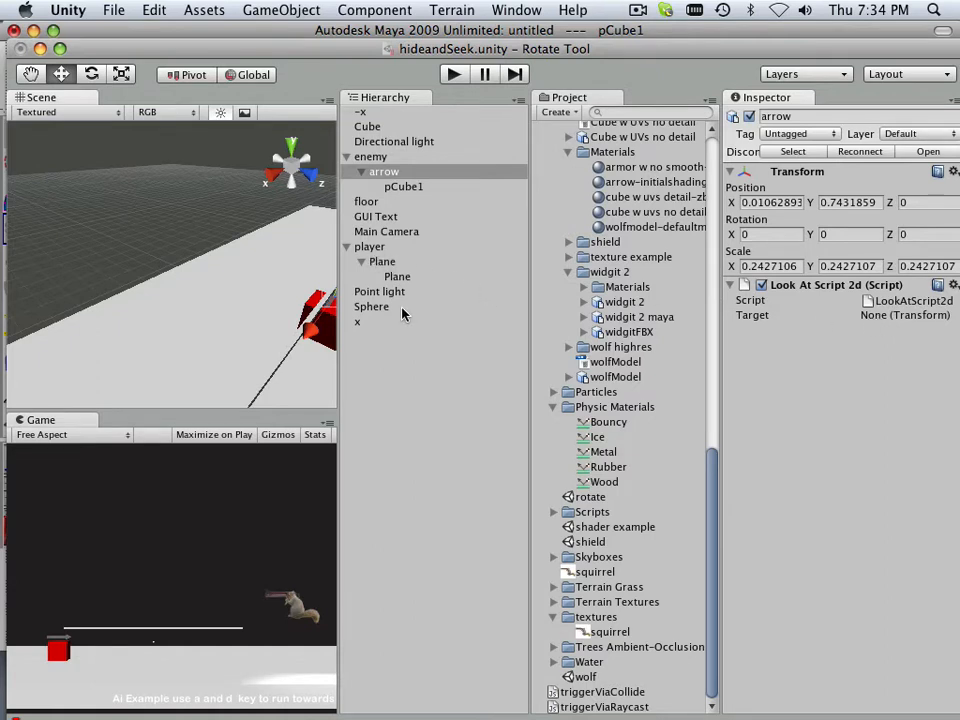
Step: Create a new Cube via GameObject > Create Other and select it
click(280, 8)
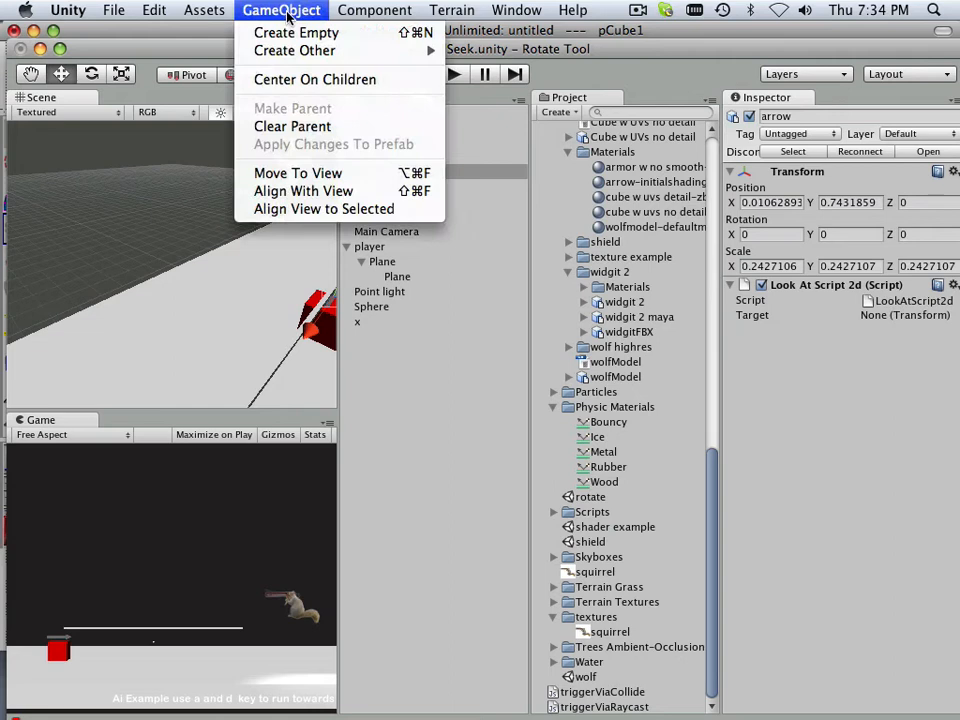
mouse_move(294, 50)
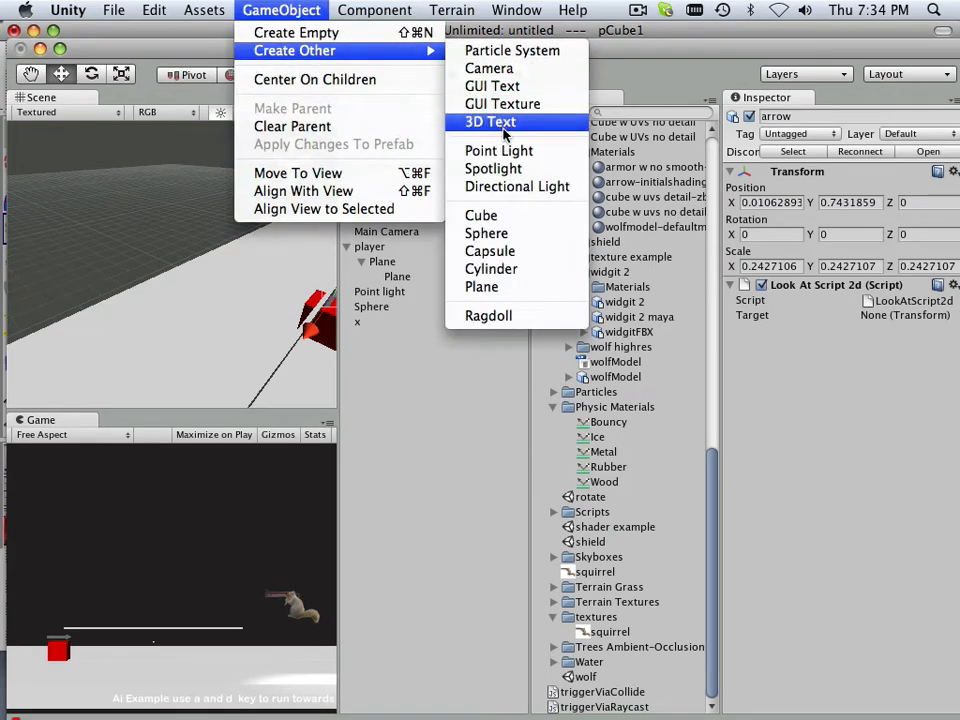
mouse_move(516, 186)
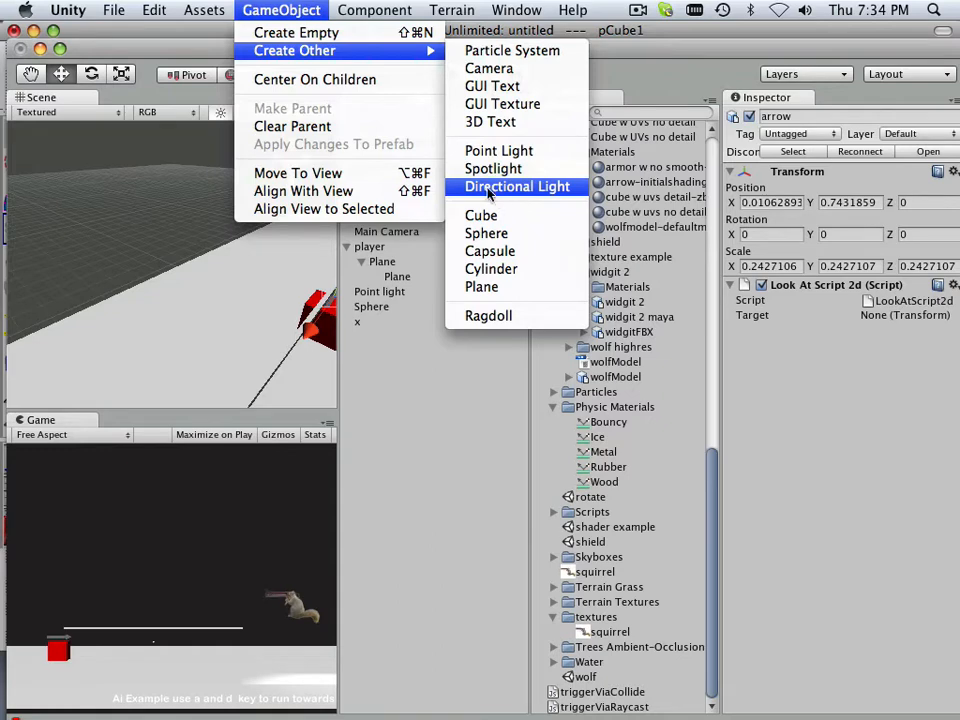
click(516, 186)
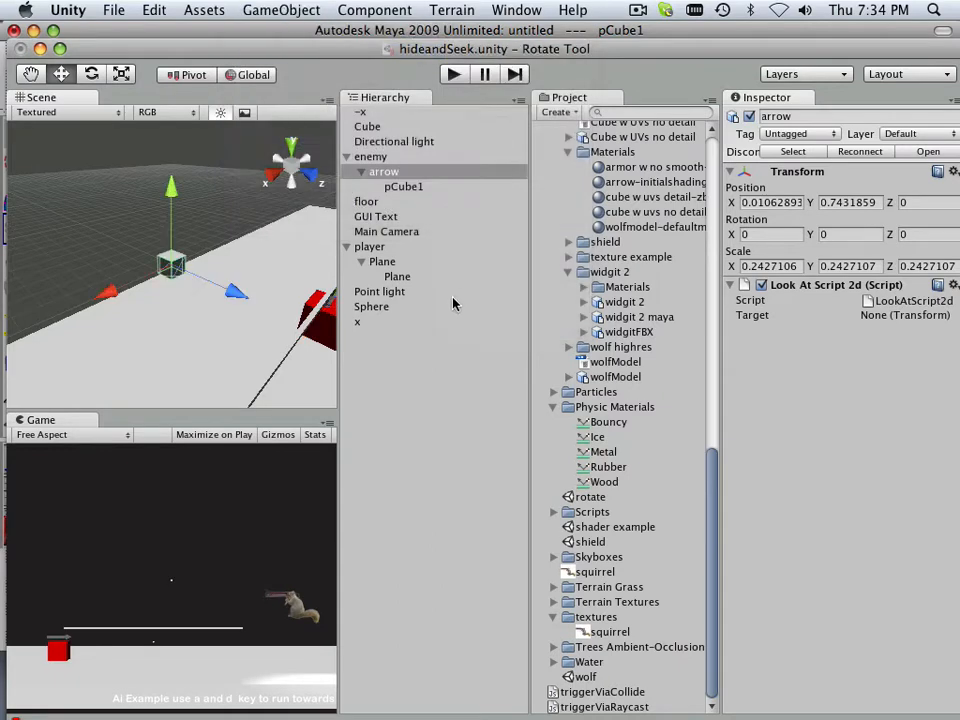
click(368, 126)
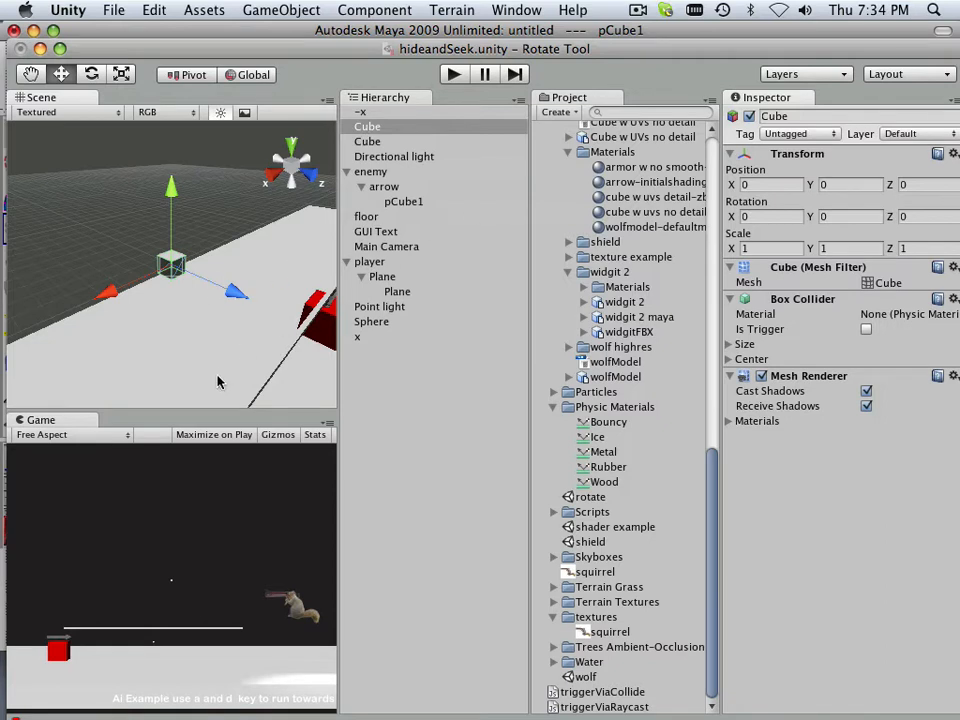
mouse_move(296, 516)
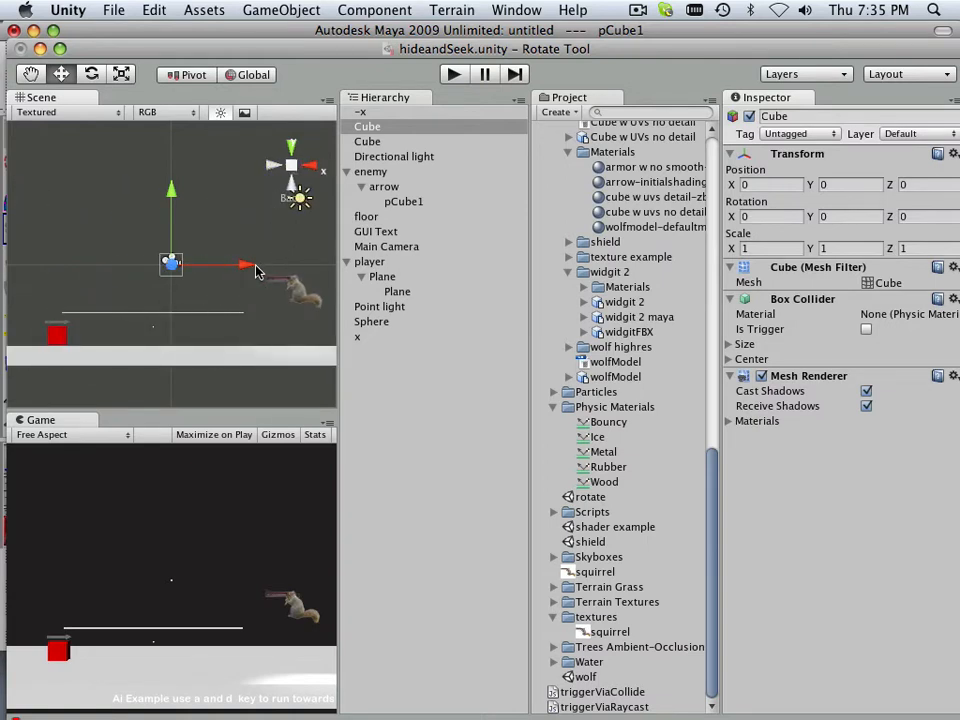
Step: Move the cube to the right side of the scene, near X 65.57, Y -9.29, under the player object
drag(170, 264, 290, 264)
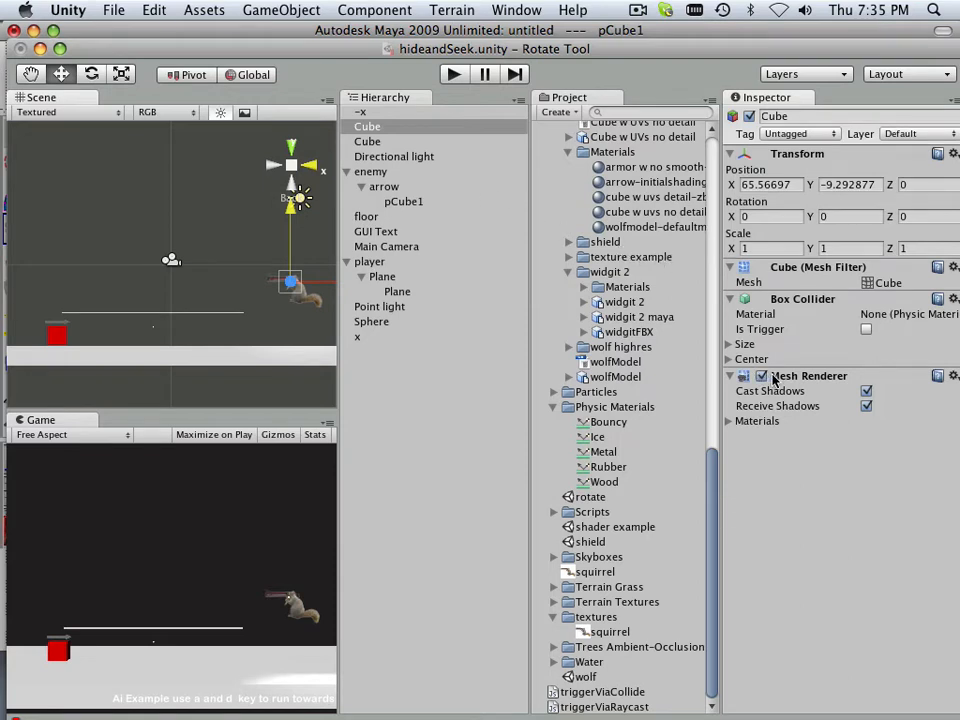
click(728, 376)
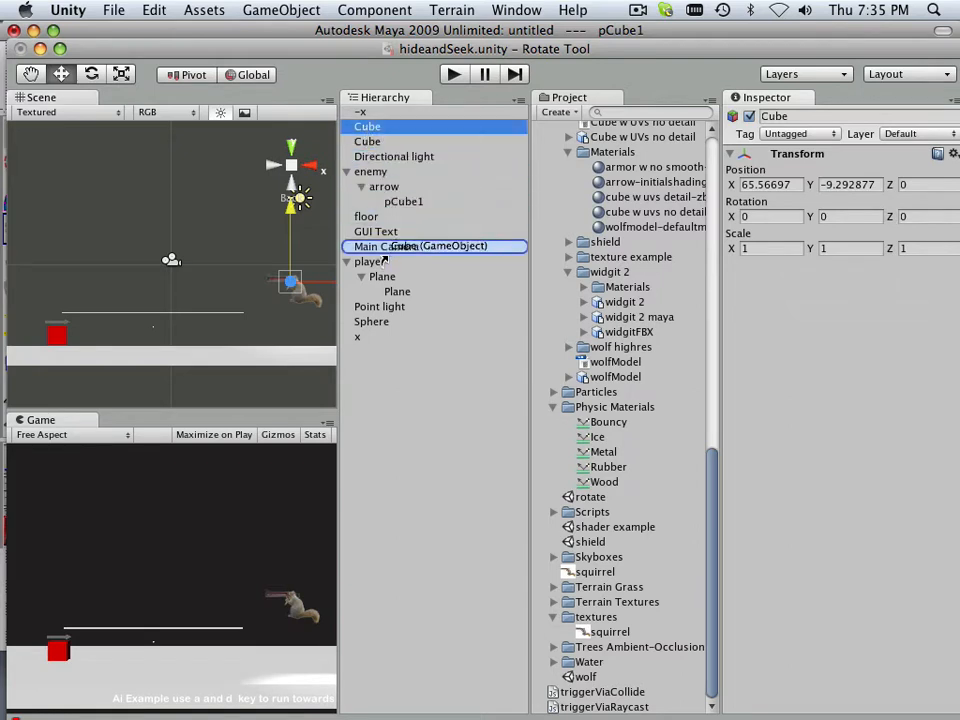
click(380, 260)
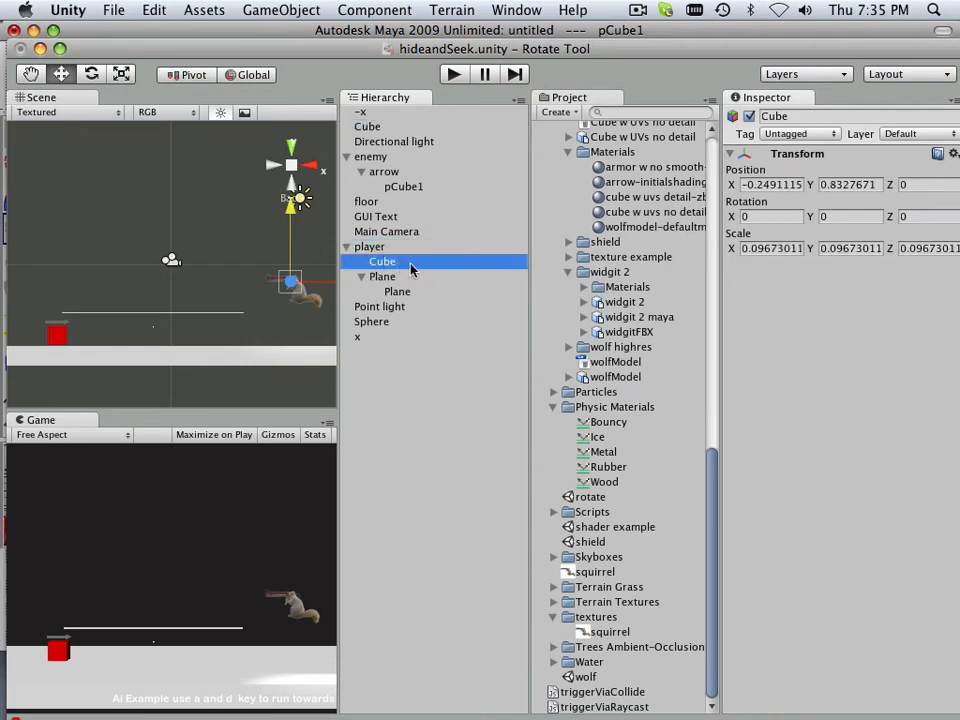
Step: Rename the player's child Cube to Playerorient
double_click(382, 260)
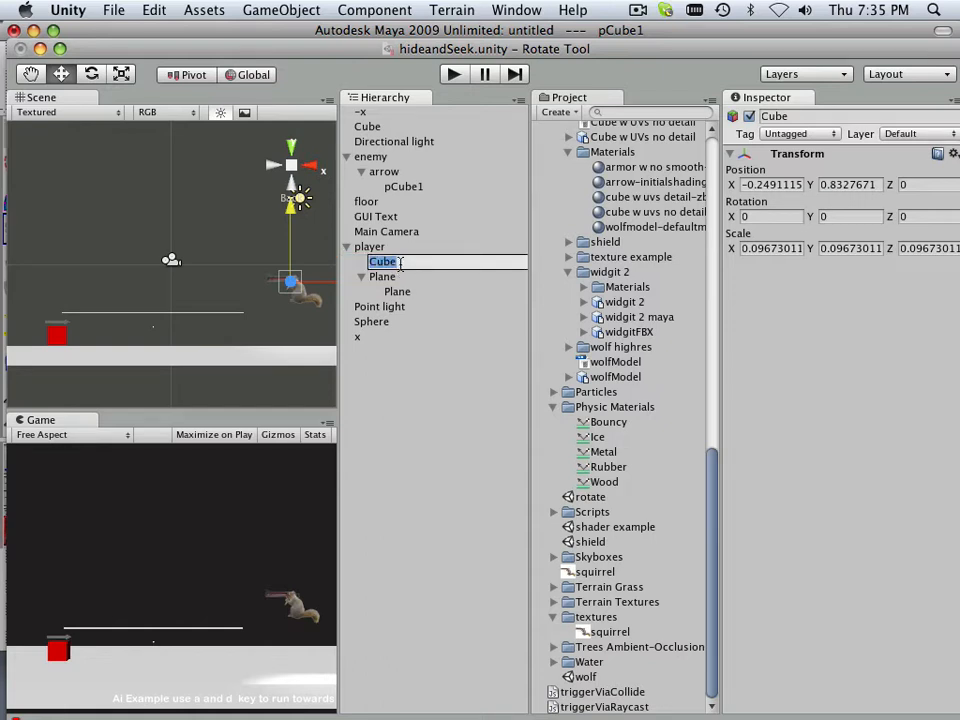
text(Player)
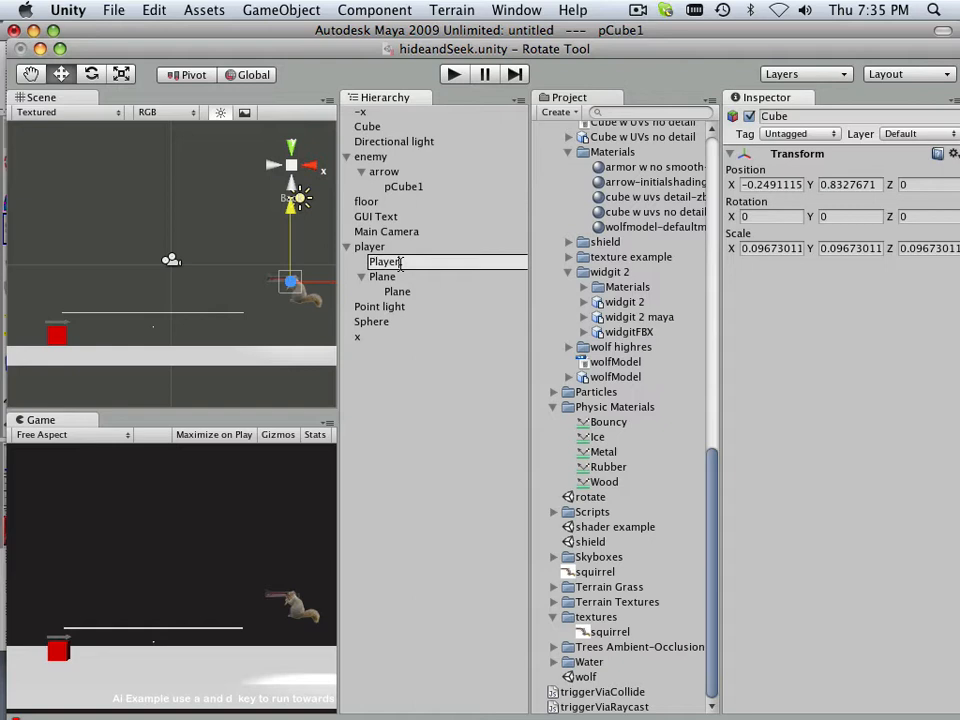
text(Orient)
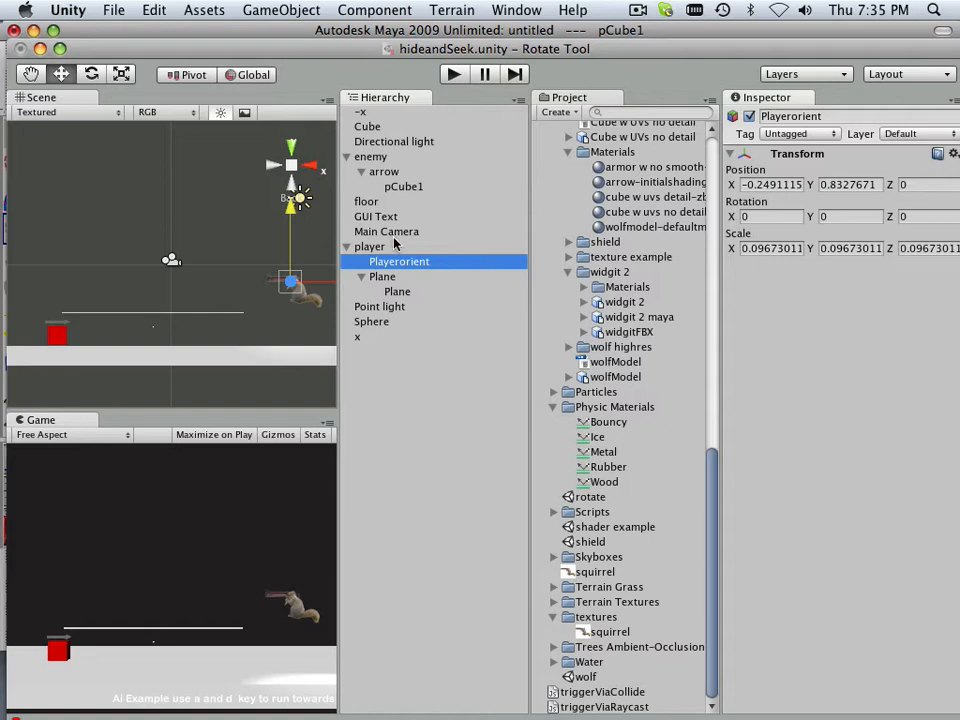
Step: Assign Playerorient as the Target of the arrow's Look At Script 2d component
click(384, 172)
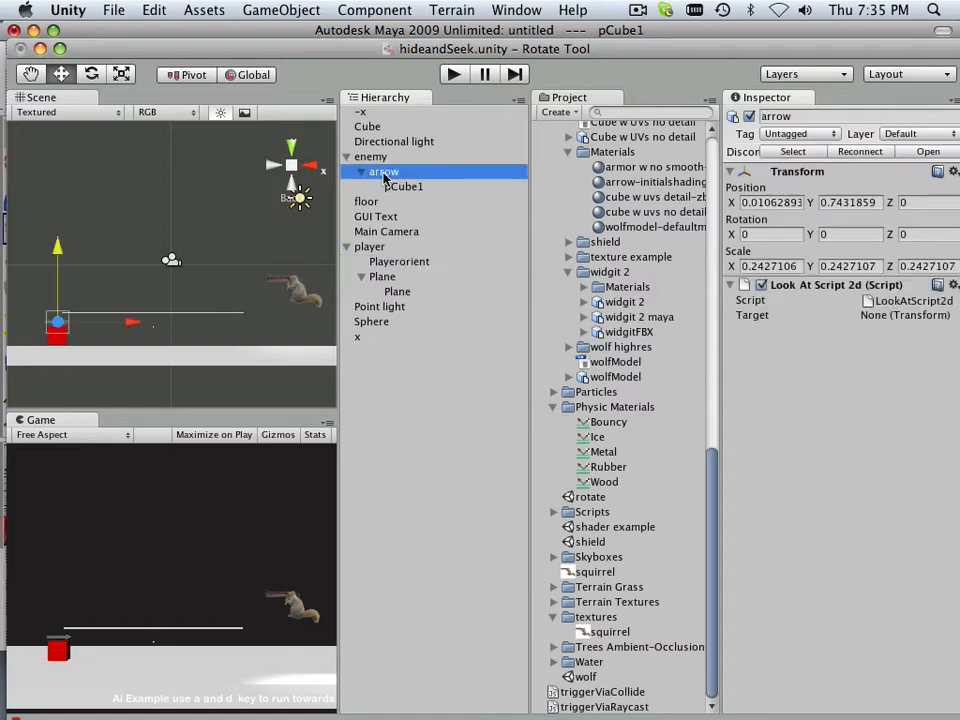
click(400, 260)
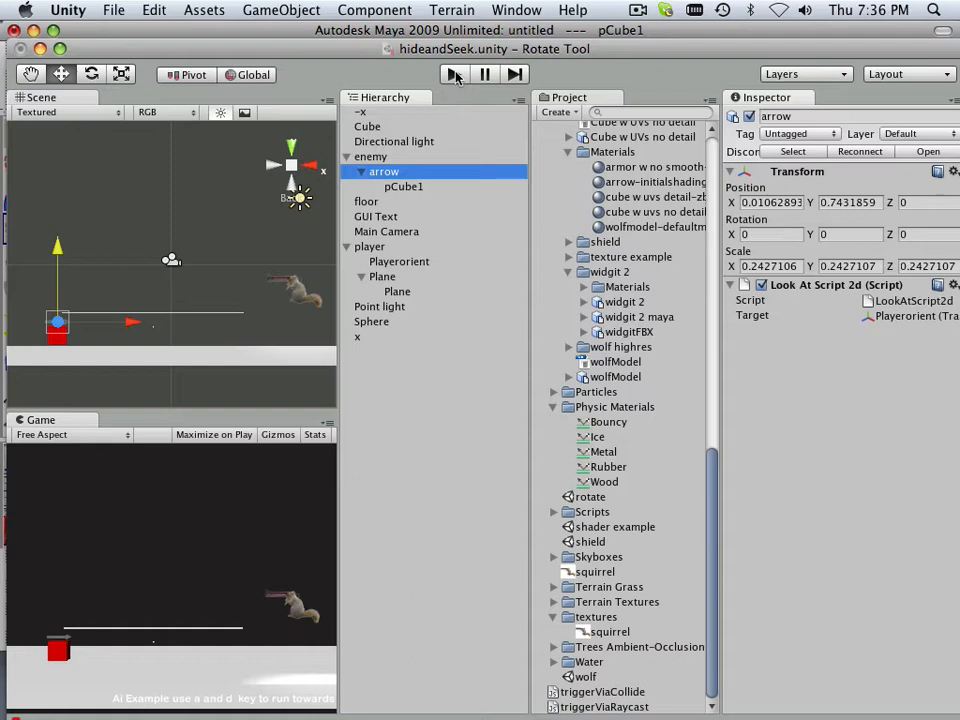
click(452, 74)
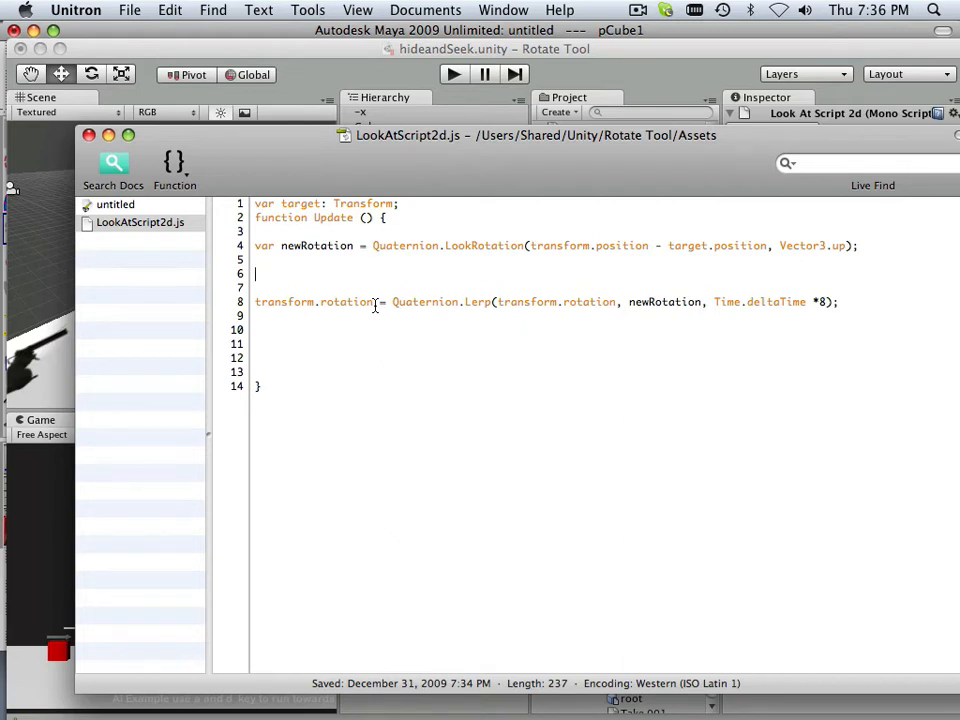
Step: Add newRotation.x = 0.0; and newRotation.y = 0.0; after the LookRotation line and save the script
text(new)
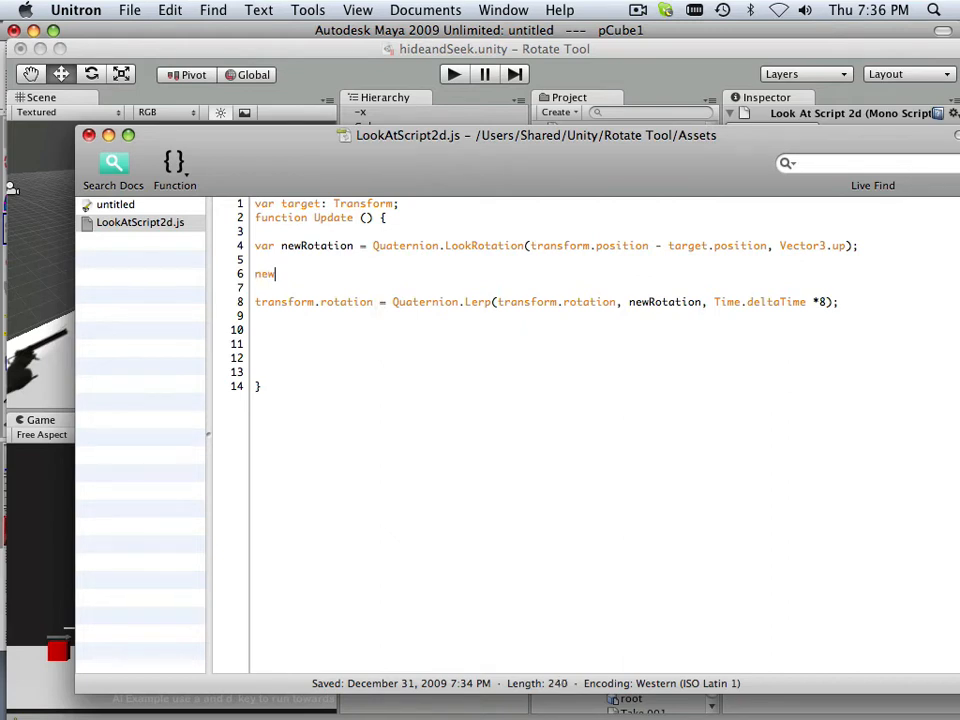
text(R)
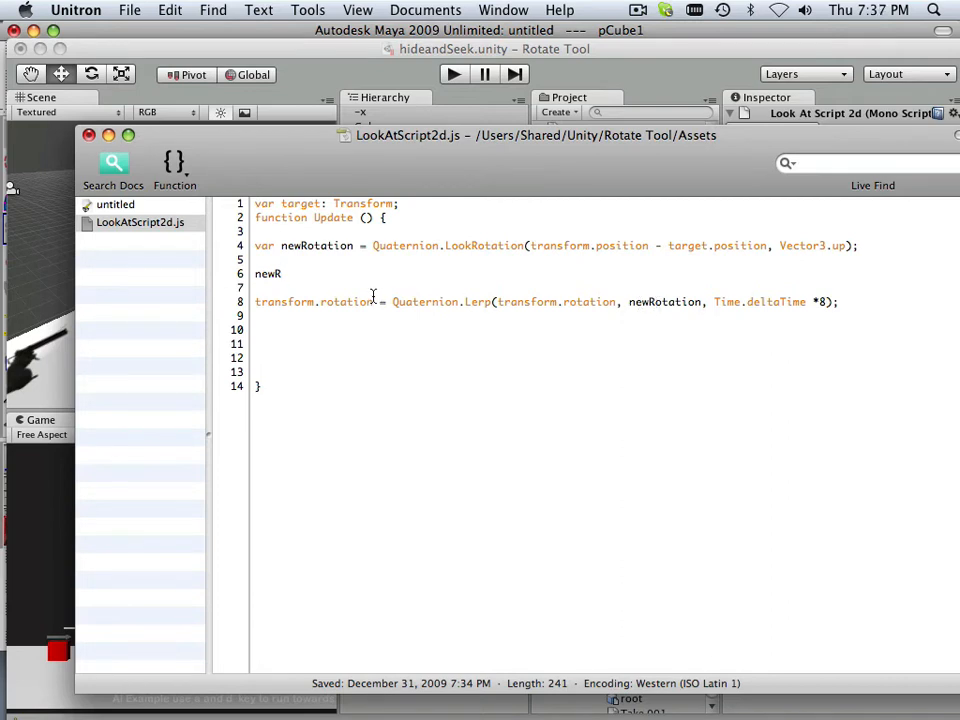
text(o)
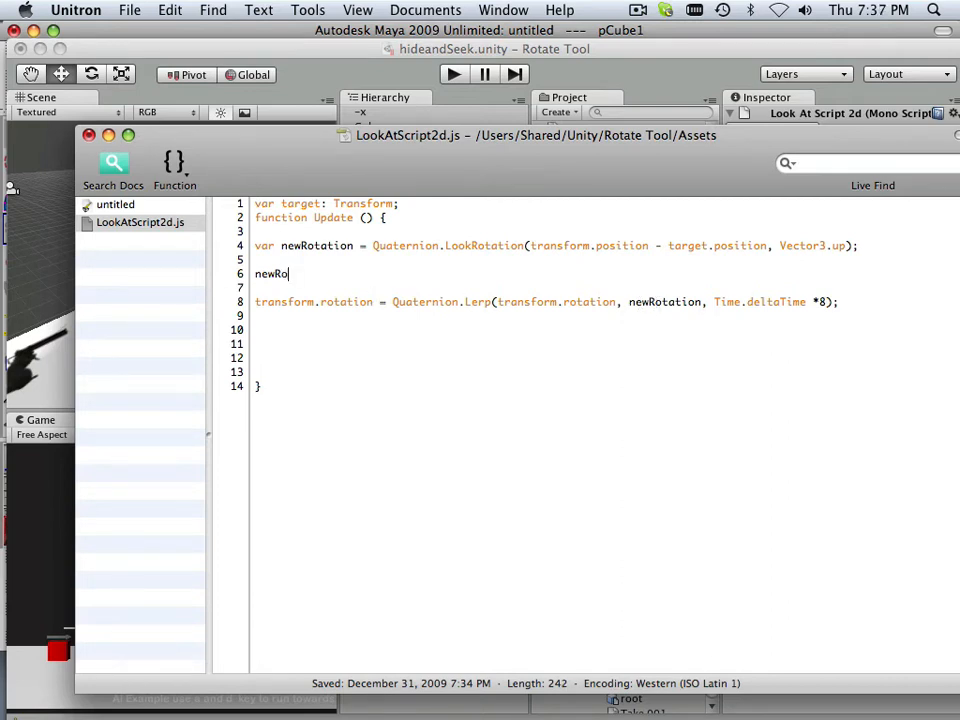
text(tation)
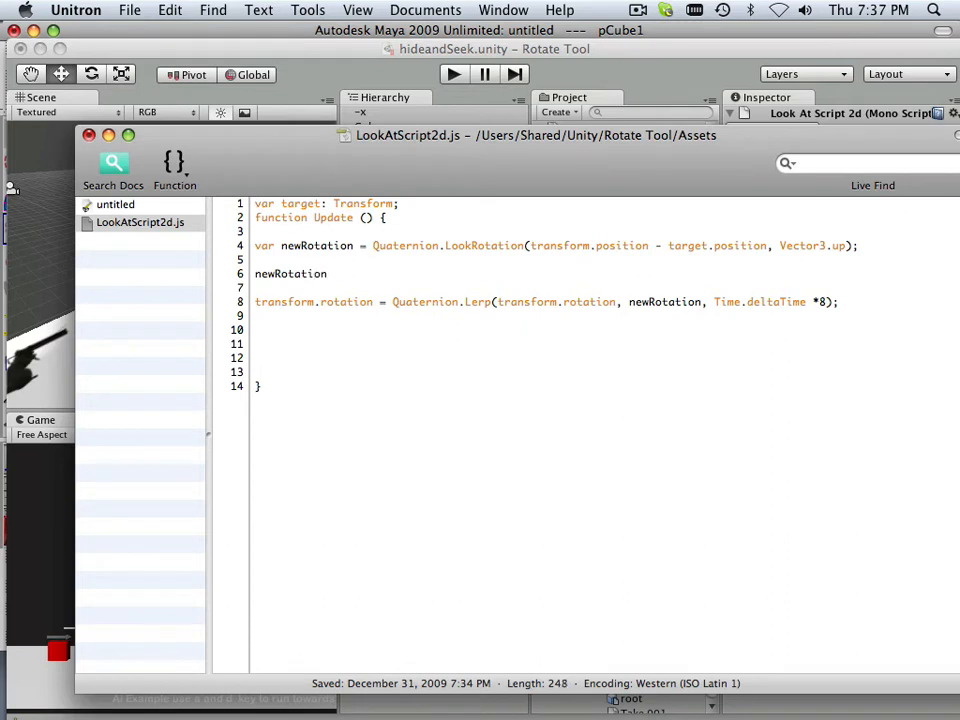
text(;)
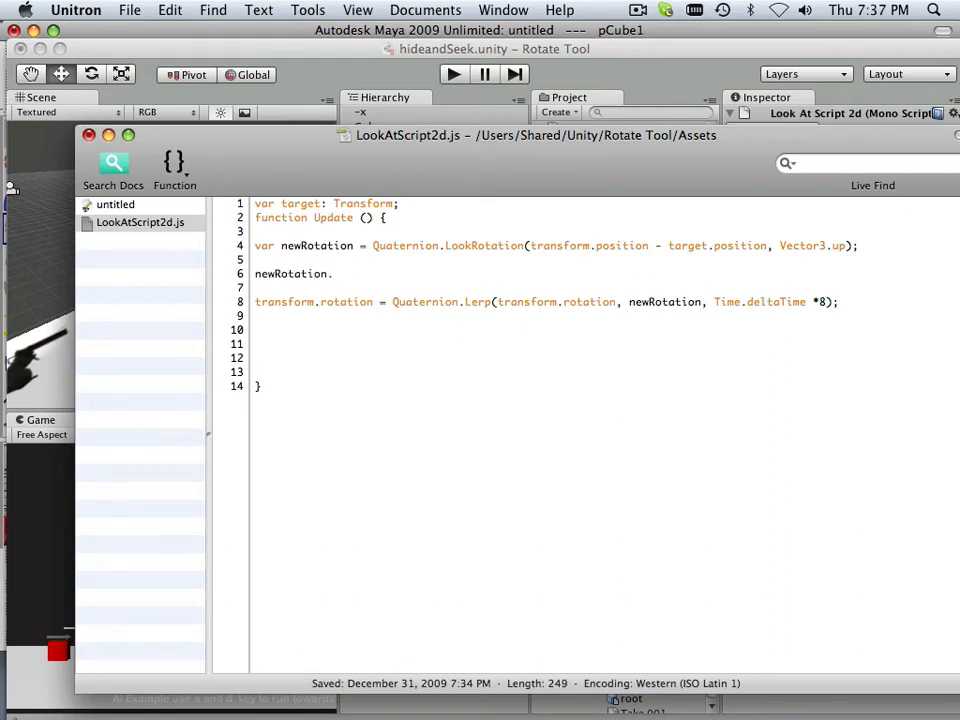
text(x)
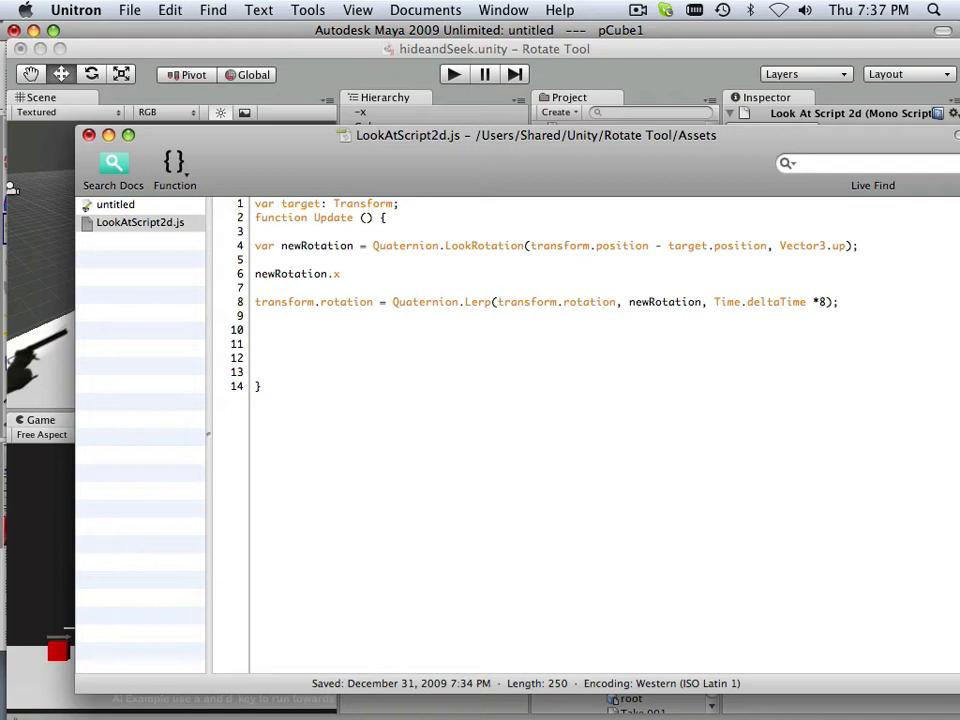
text(==)
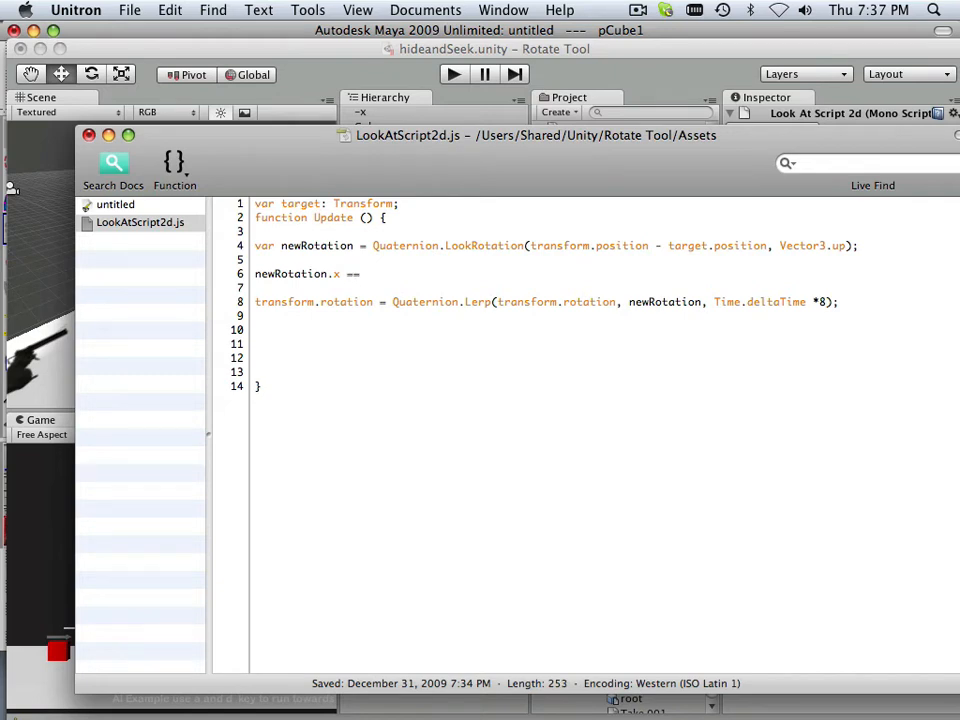
text(0.0)
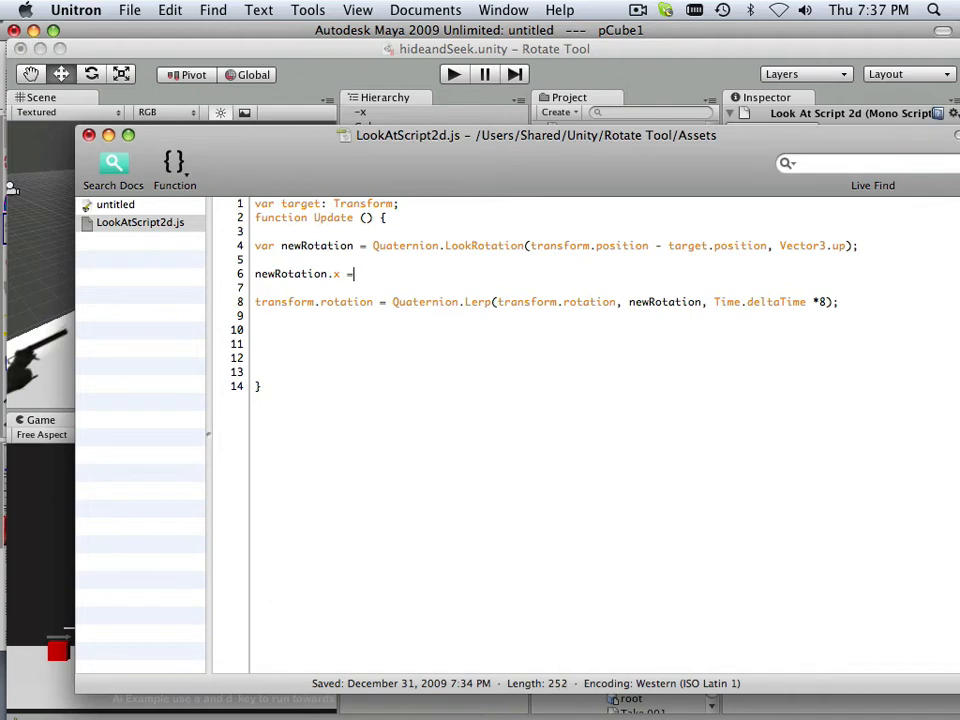
text(0.)
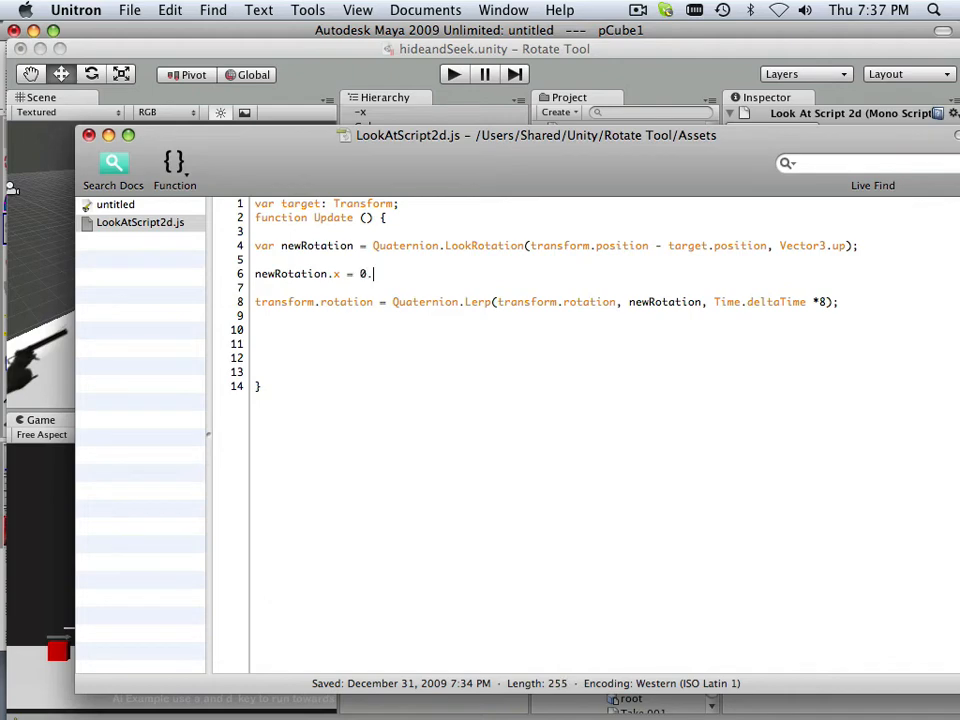
text(0;)
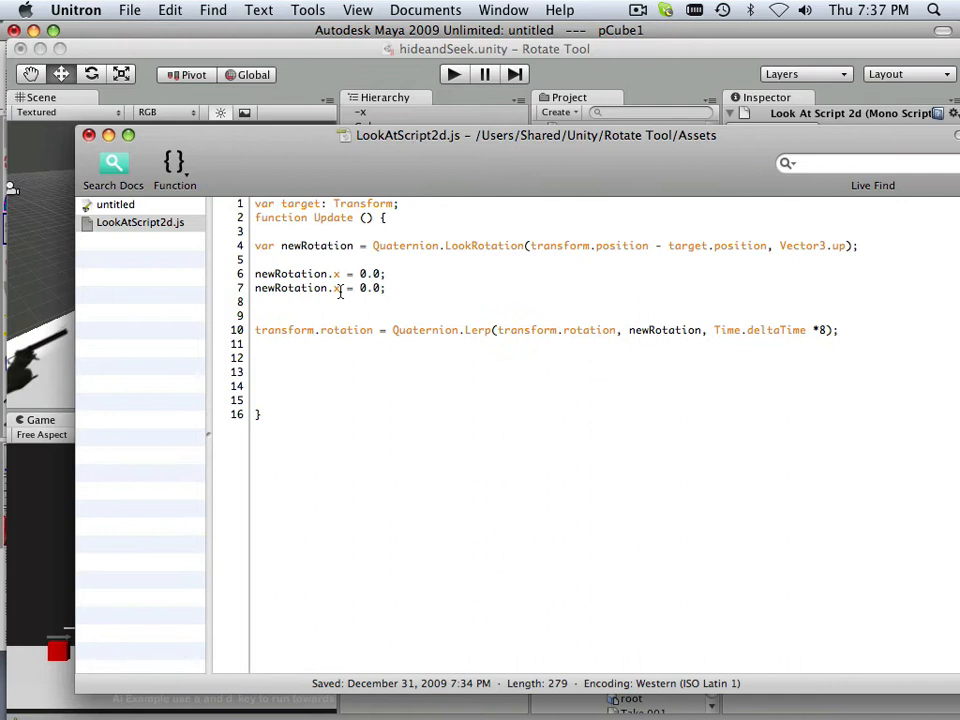
key(Backspace)
text(y)
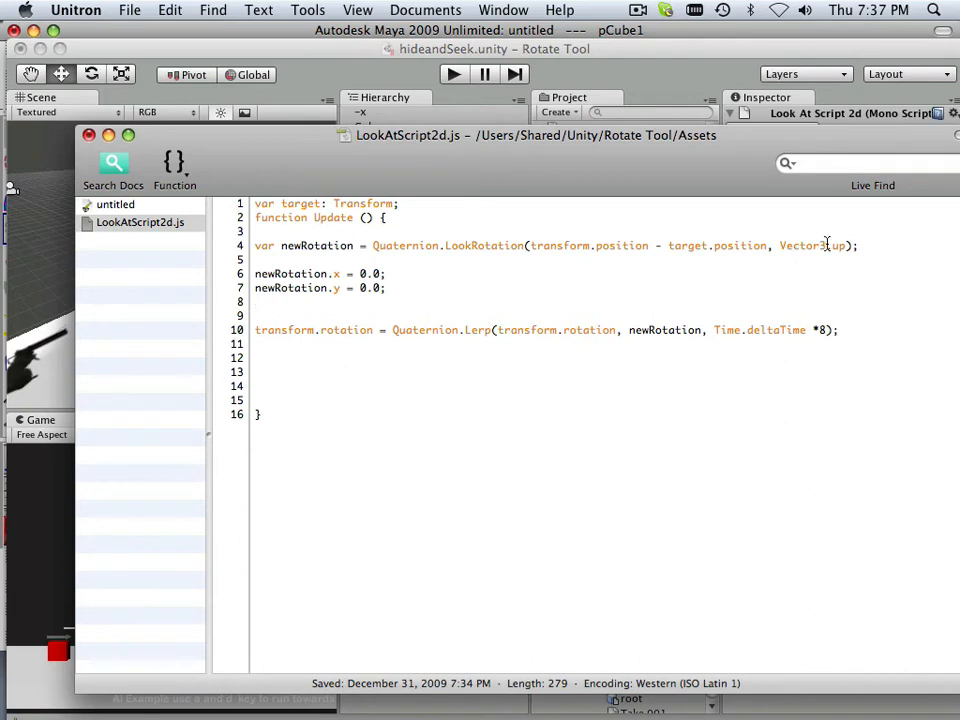
mouse_move(704, 264)
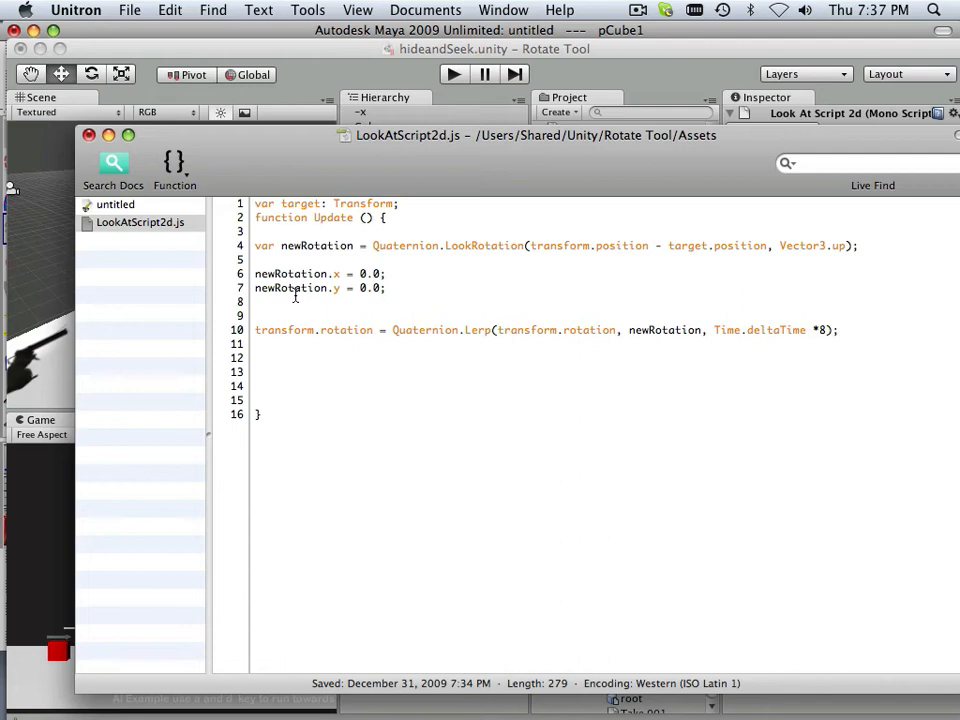
click(128, 10)
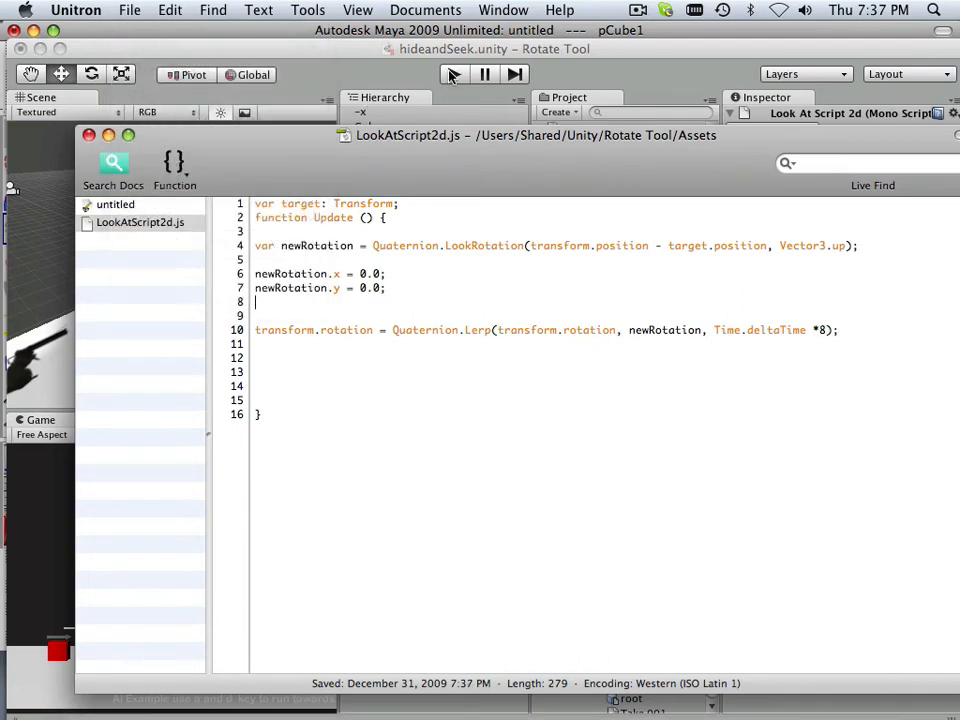
Step: Run the scene to test the arrow's rotation, then stop the game
click(452, 74)
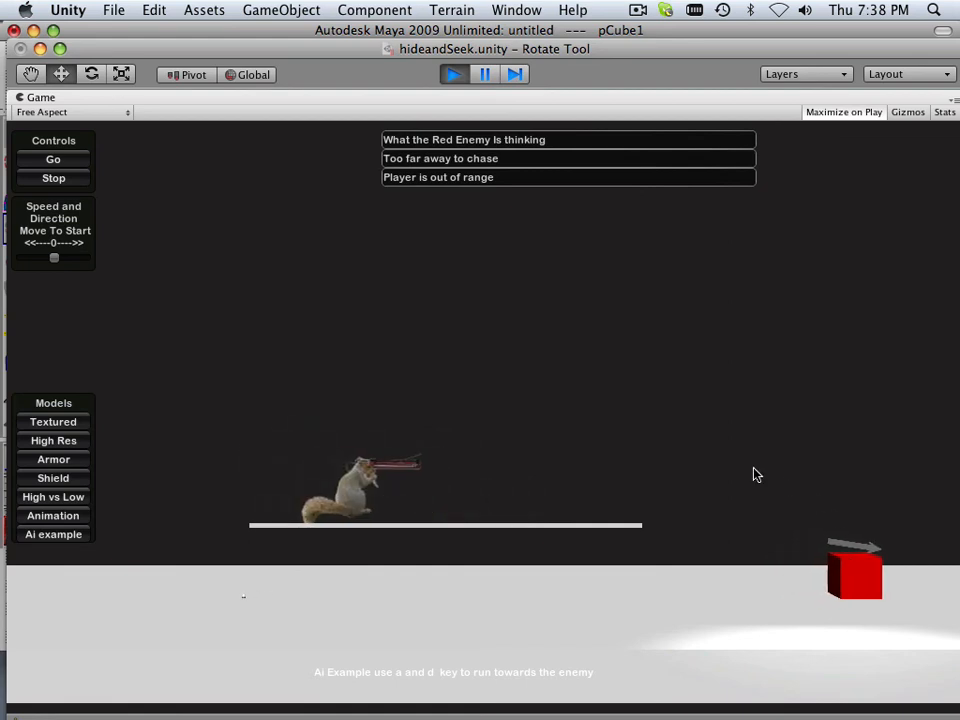
click(452, 74)
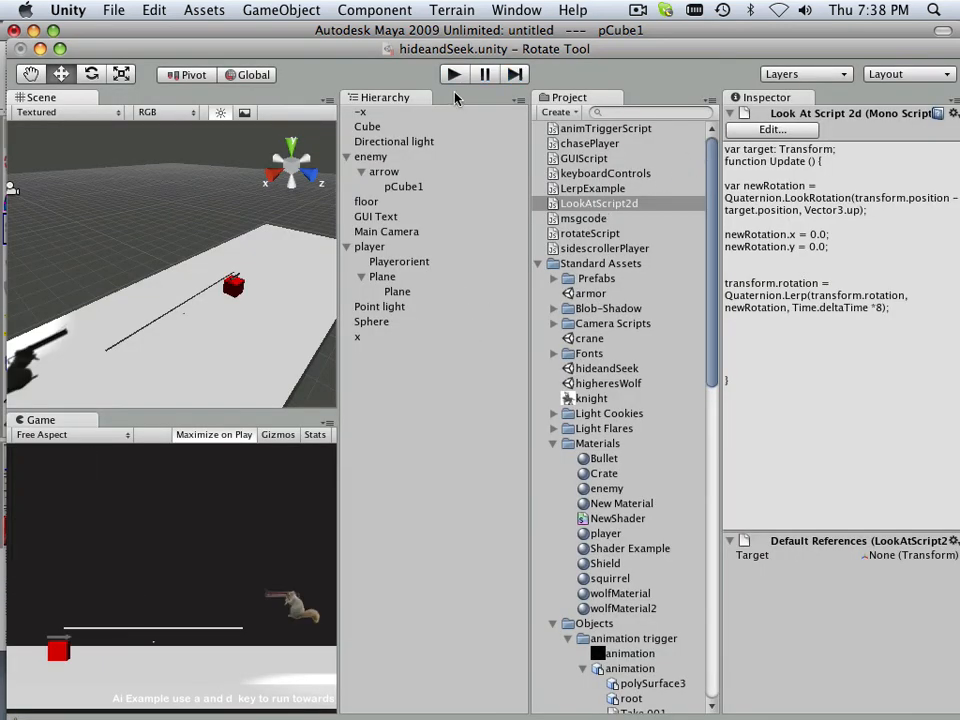
Step: Change the LookRotation up vector to -Vector3.up in LookAtScript2d.js and save
double_click(598, 204)
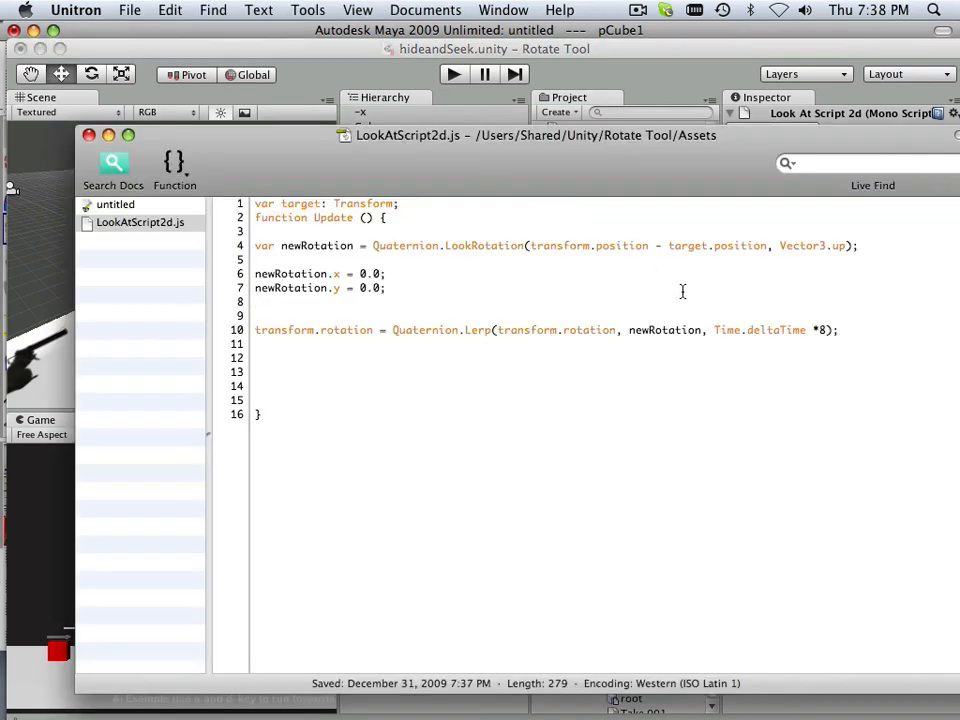
mouse_move(728, 350)
text(-)
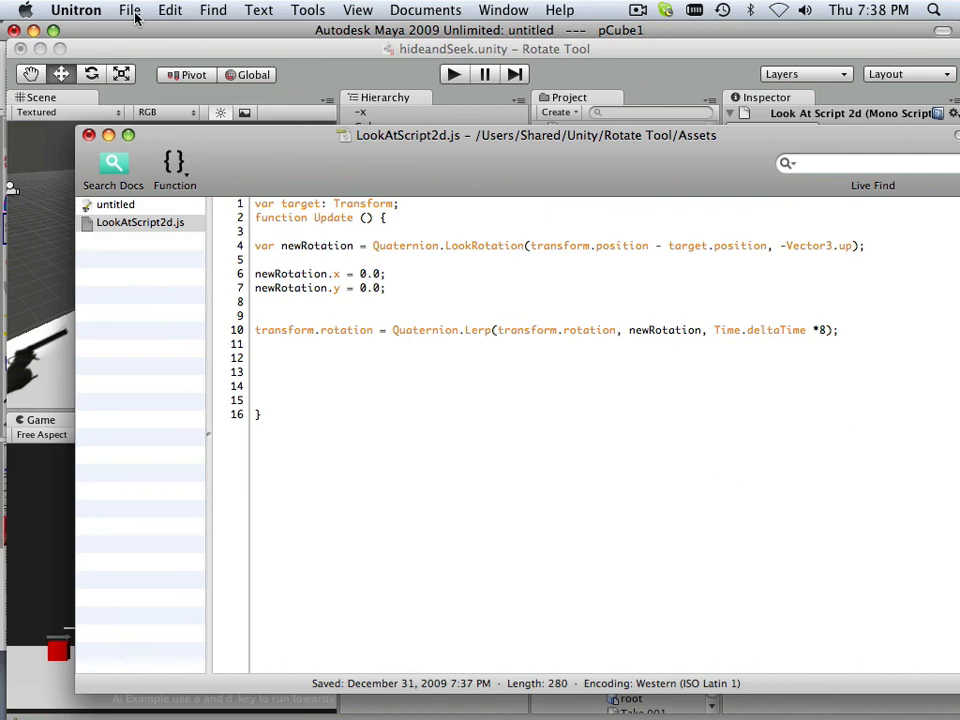
click(128, 10)
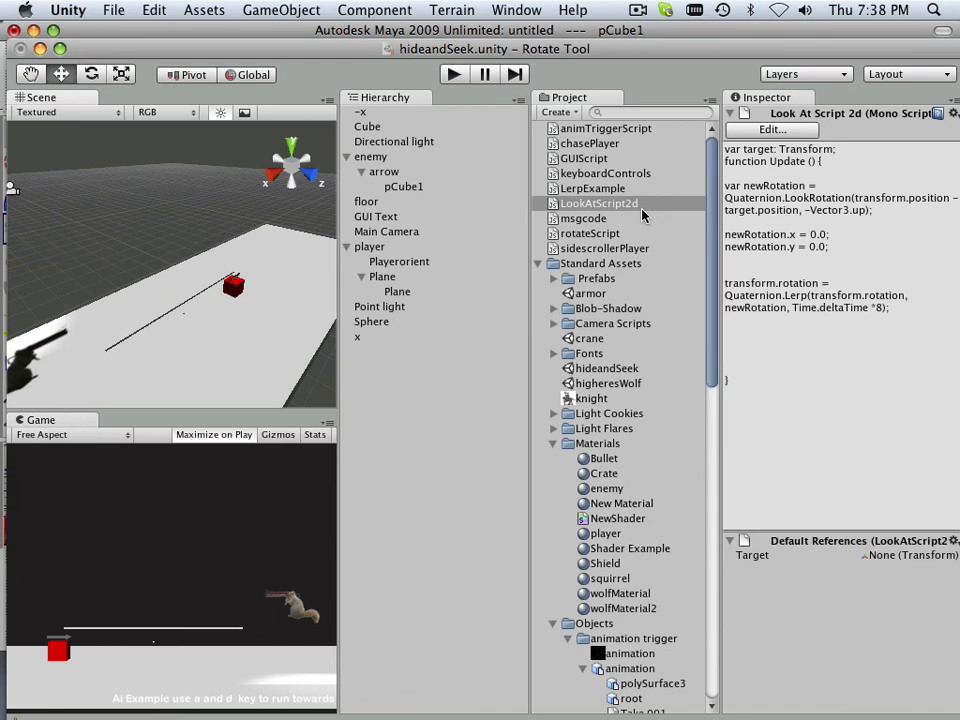
Step: Reopen LookAtScript2d.js and delete the minus sign, restoring Vector3.up
double_click(598, 204)
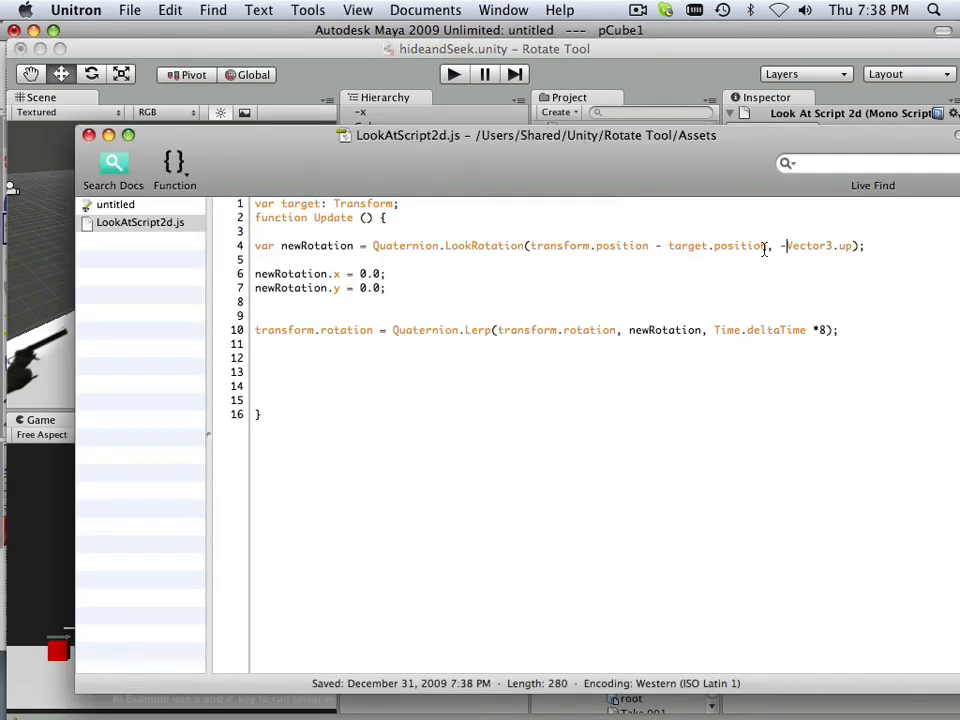
key(backspace)
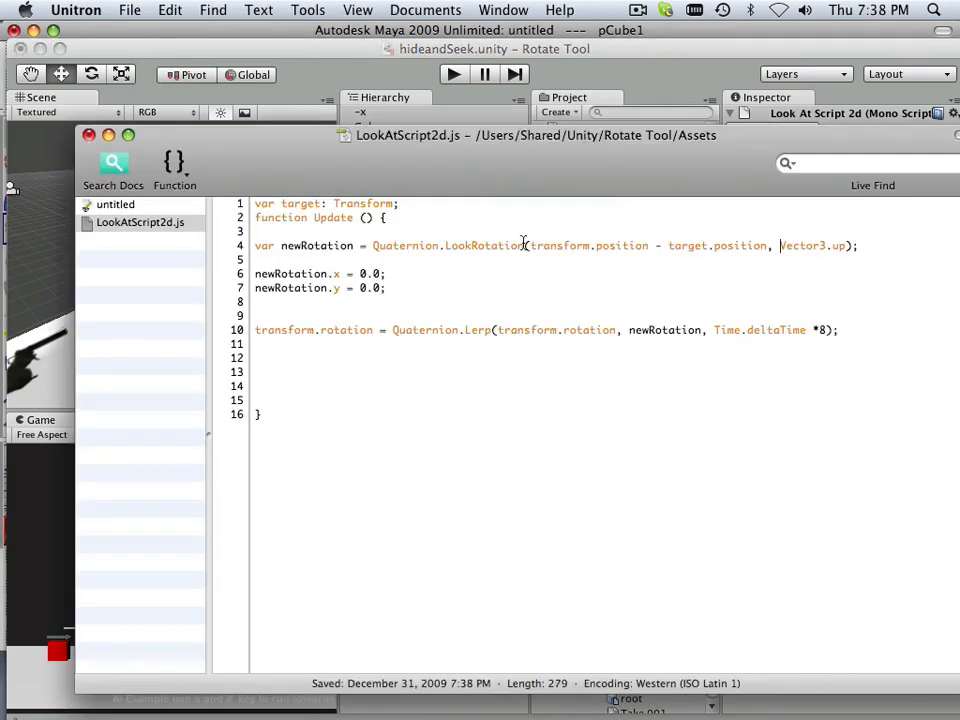